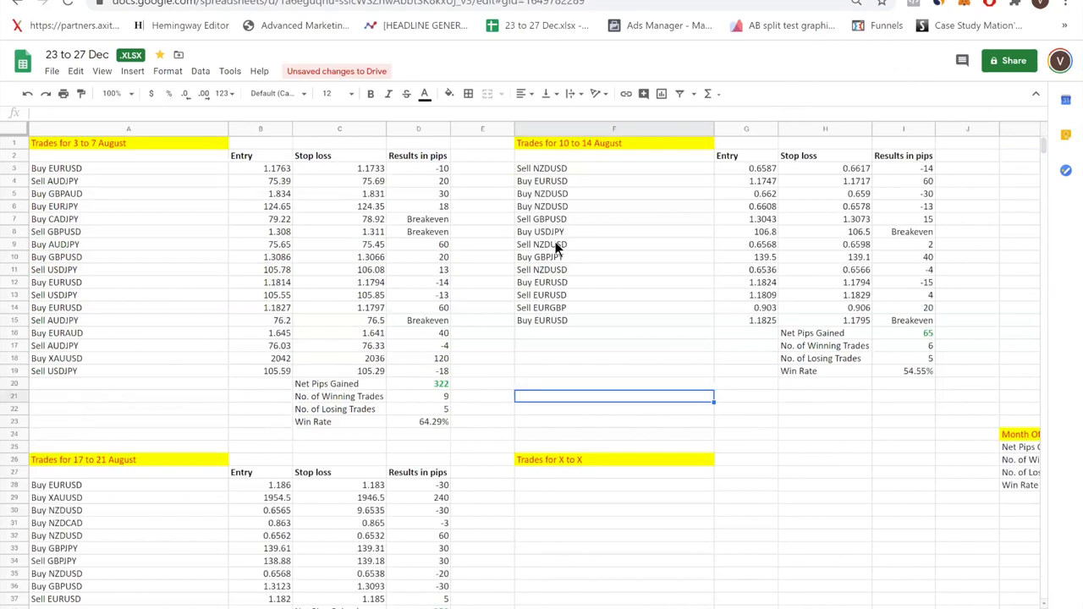
Inspect the 17–21 August pips: Sell EURUSD, Net Pips Gained, XAUUSD 240, NZDCAD -3, NZDUSD -20.
scroll("down", 3)
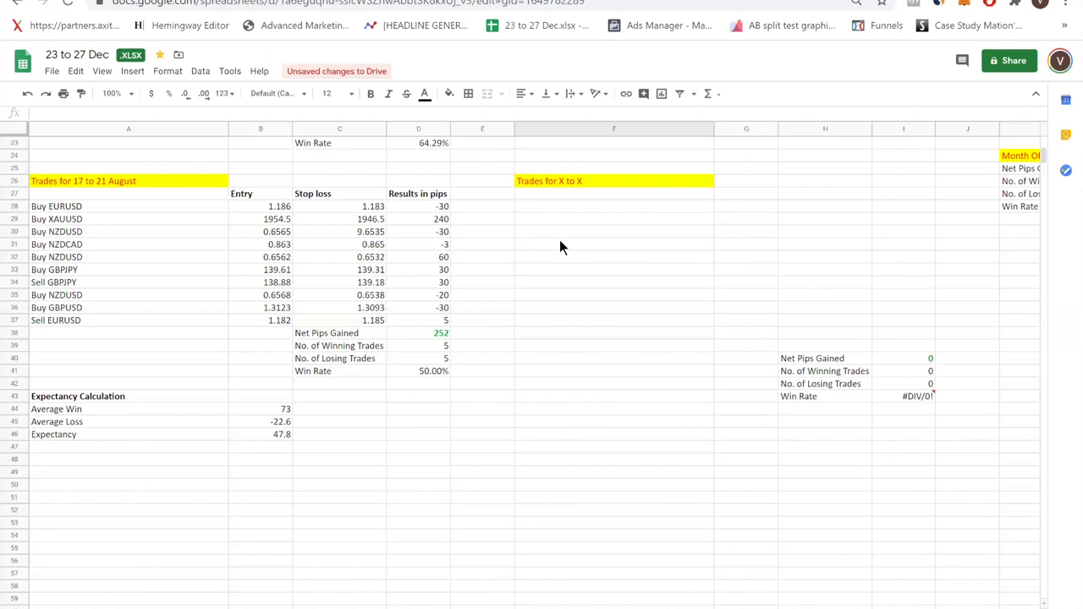
left_click(418, 320)
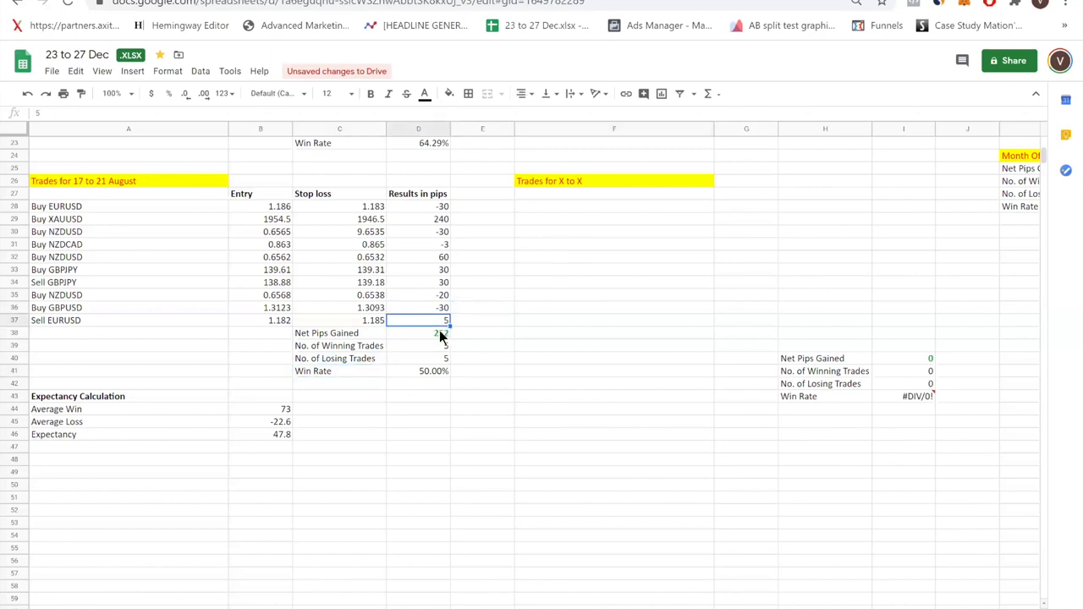
left_click(418, 333)
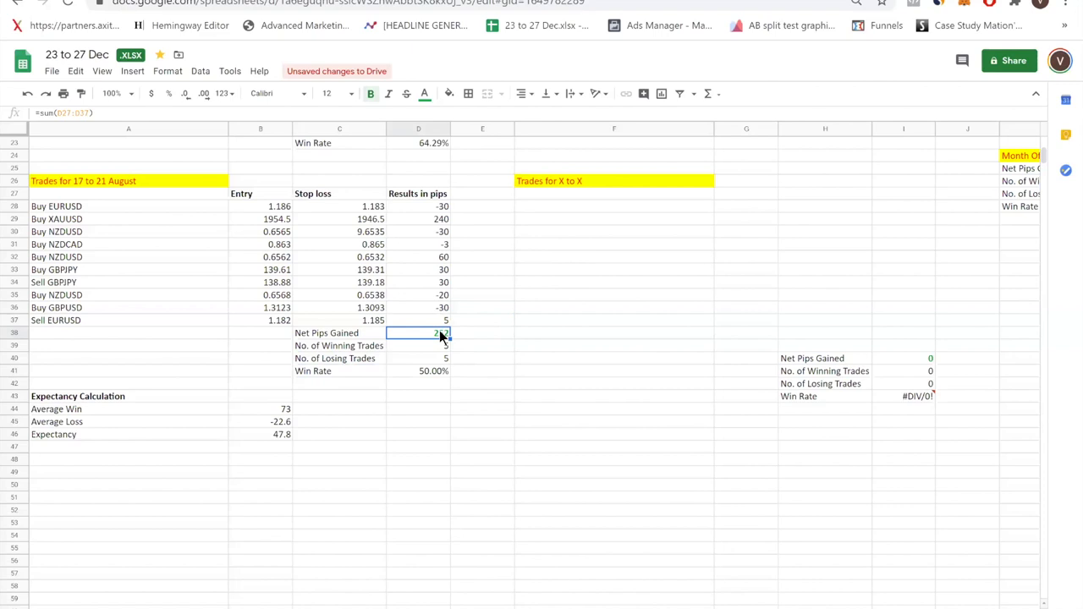
mouse_move(681, 258)
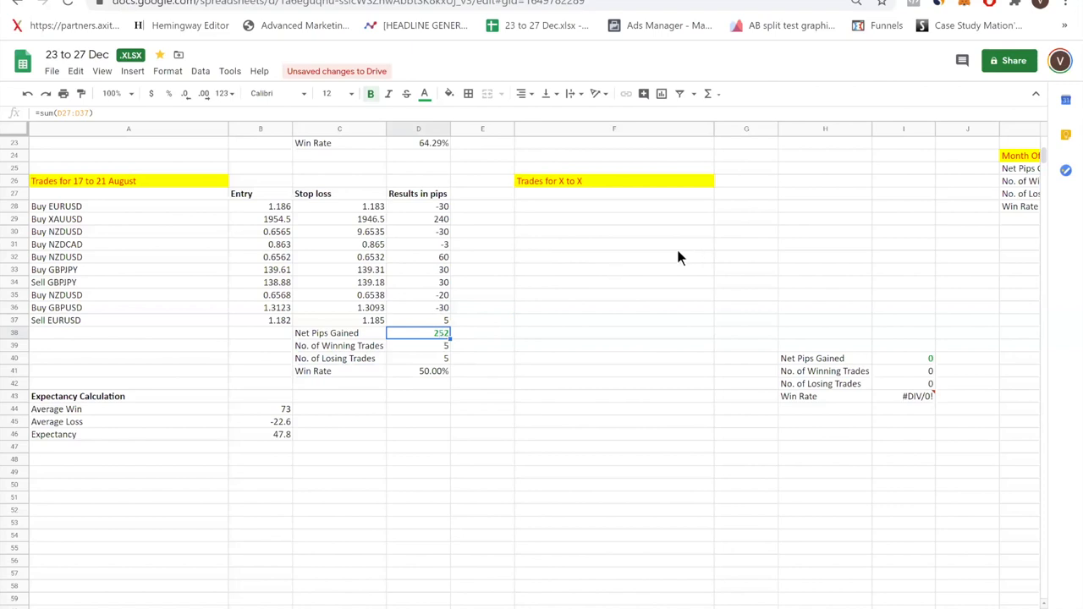
mouse_move(453, 275)
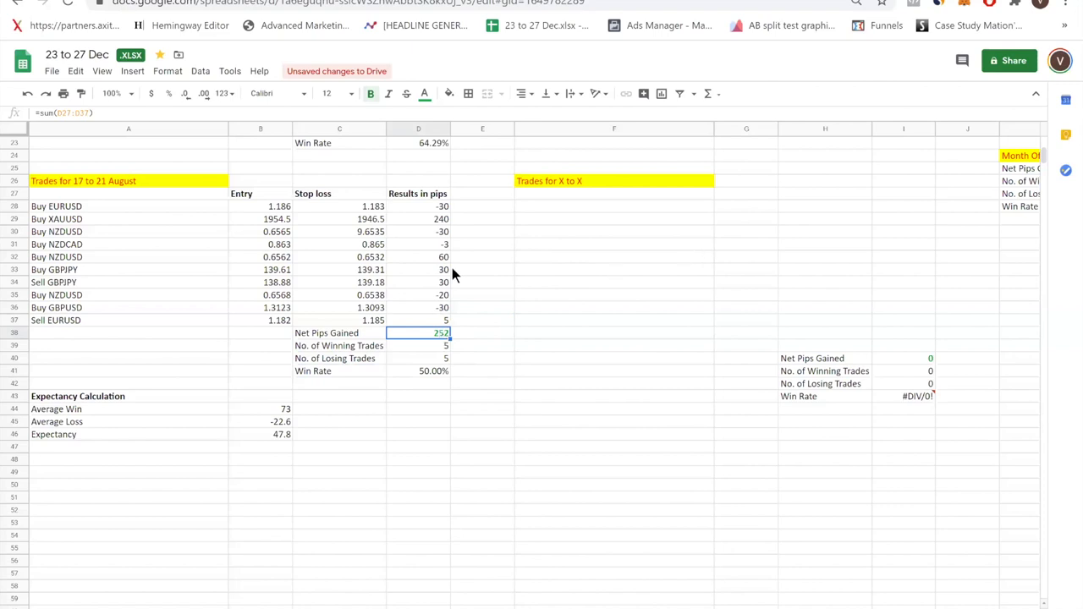
left_click(418, 220)
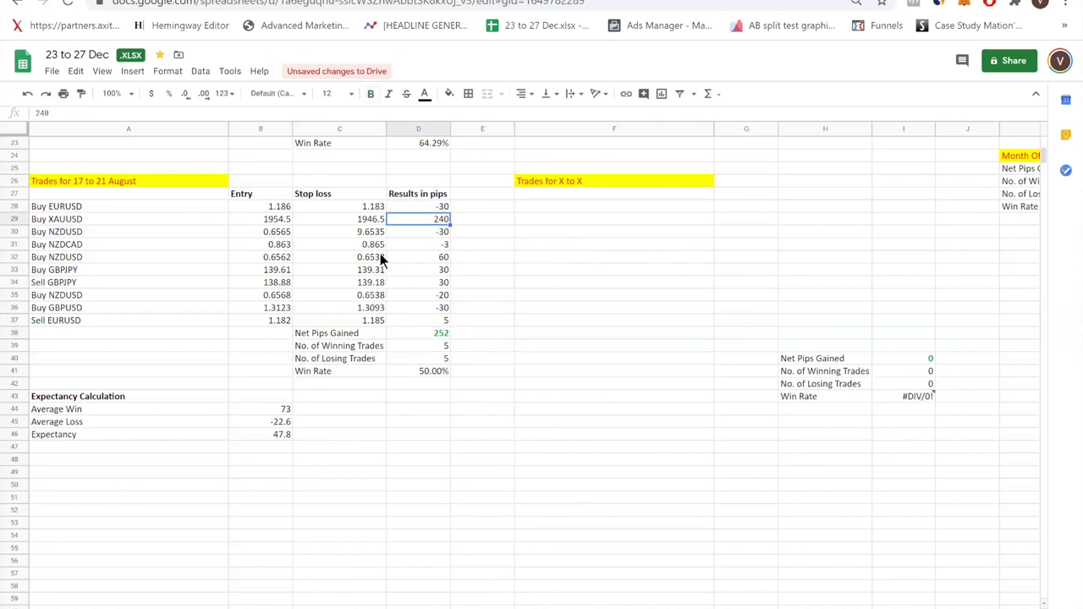
left_click(418, 244)
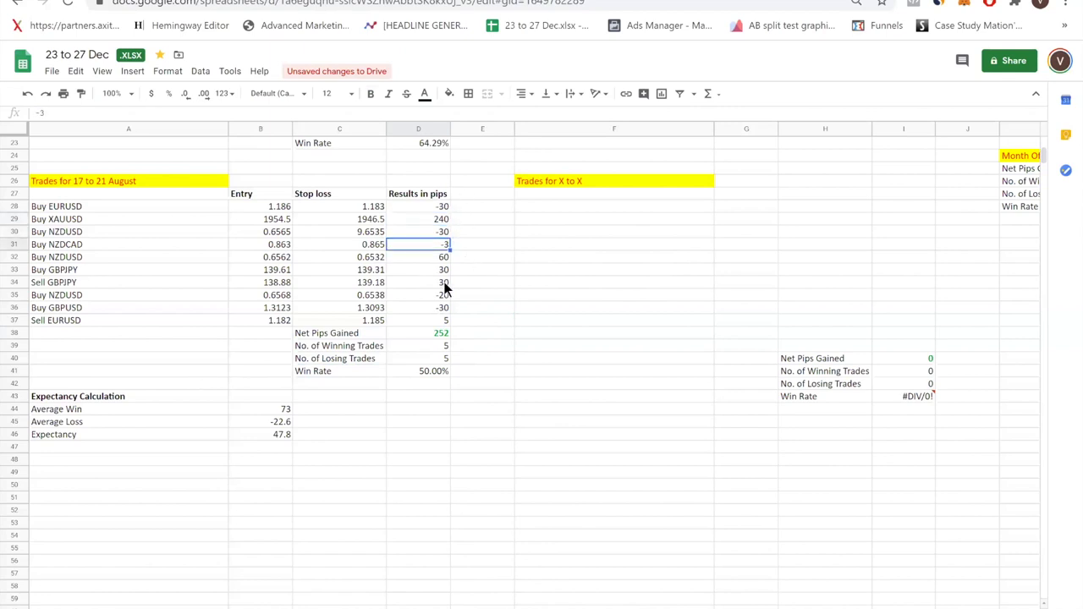
left_click(418, 295)
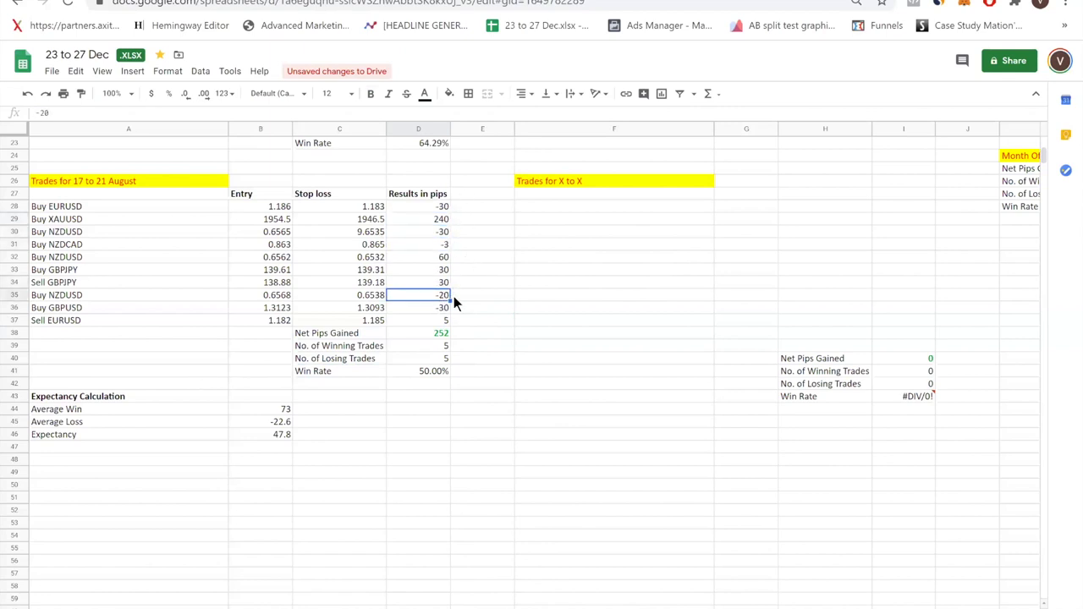
mouse_move(426, 254)
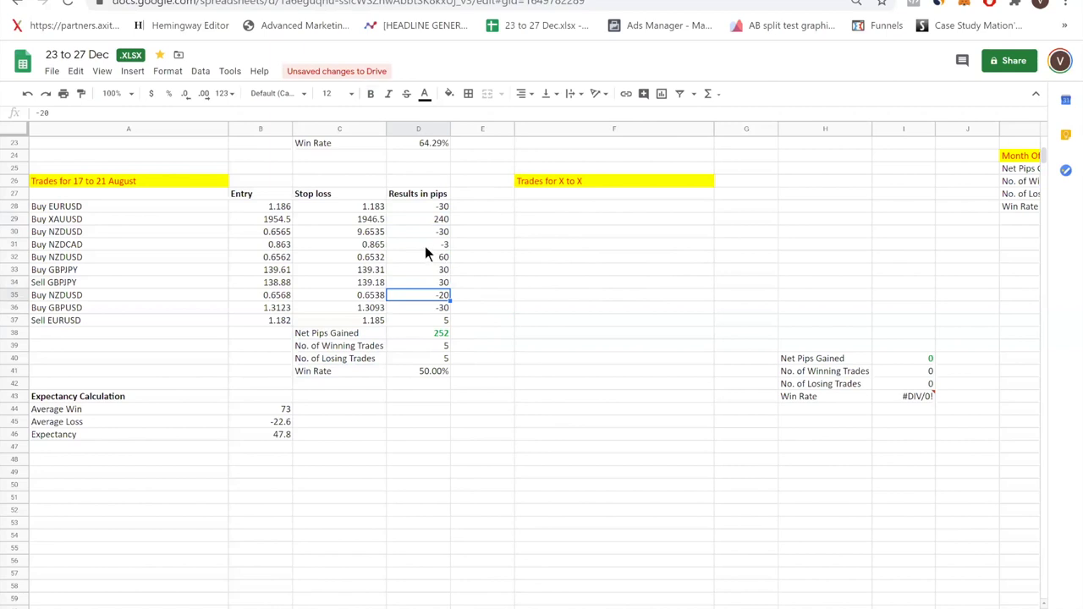
left_click(418, 231)
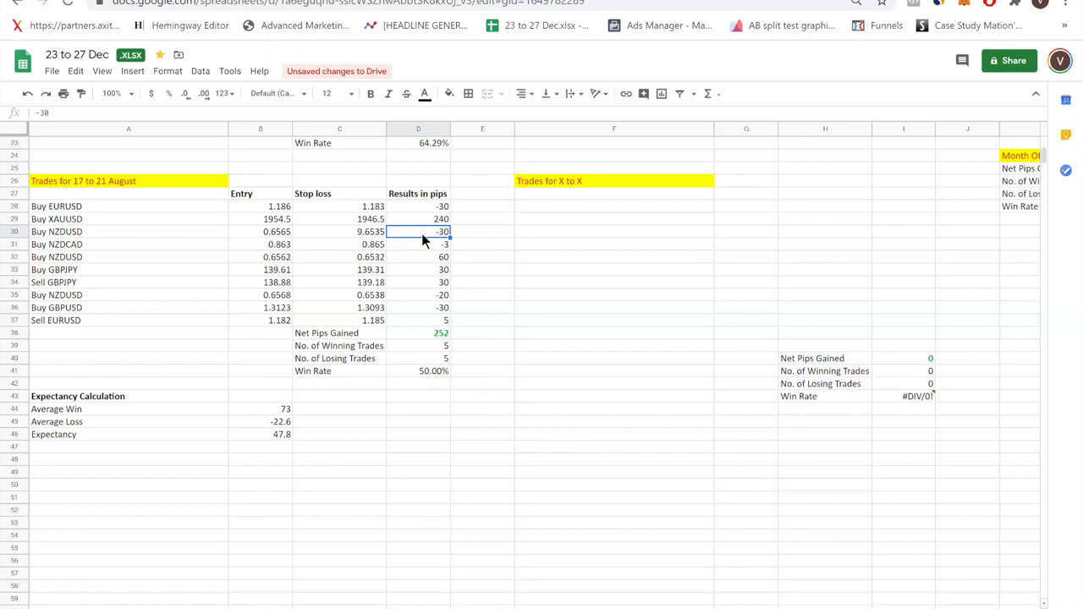
left_click(418, 332)
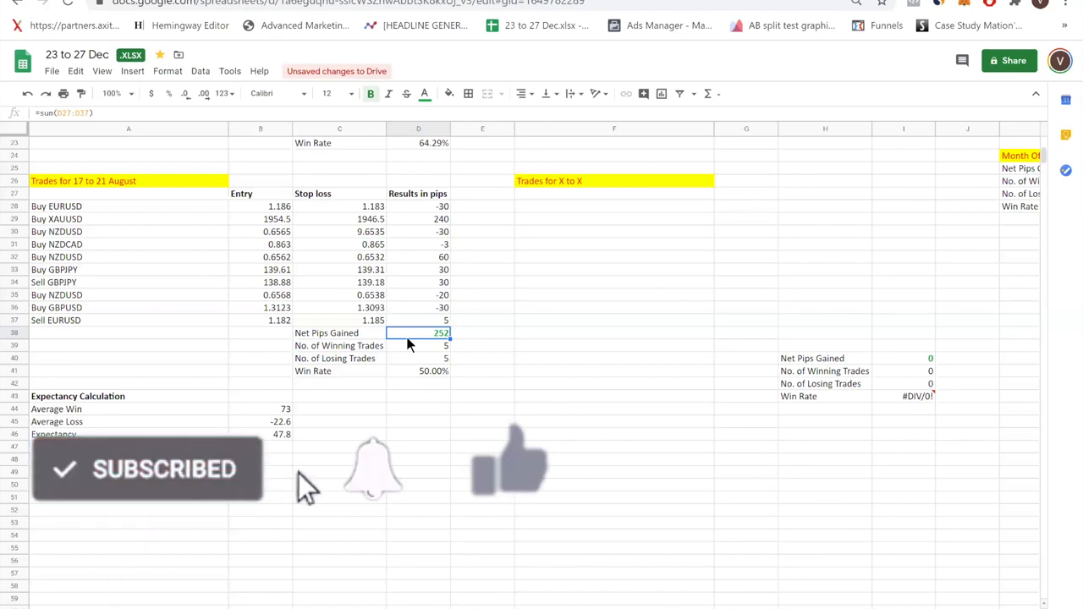
left_click(418, 320)
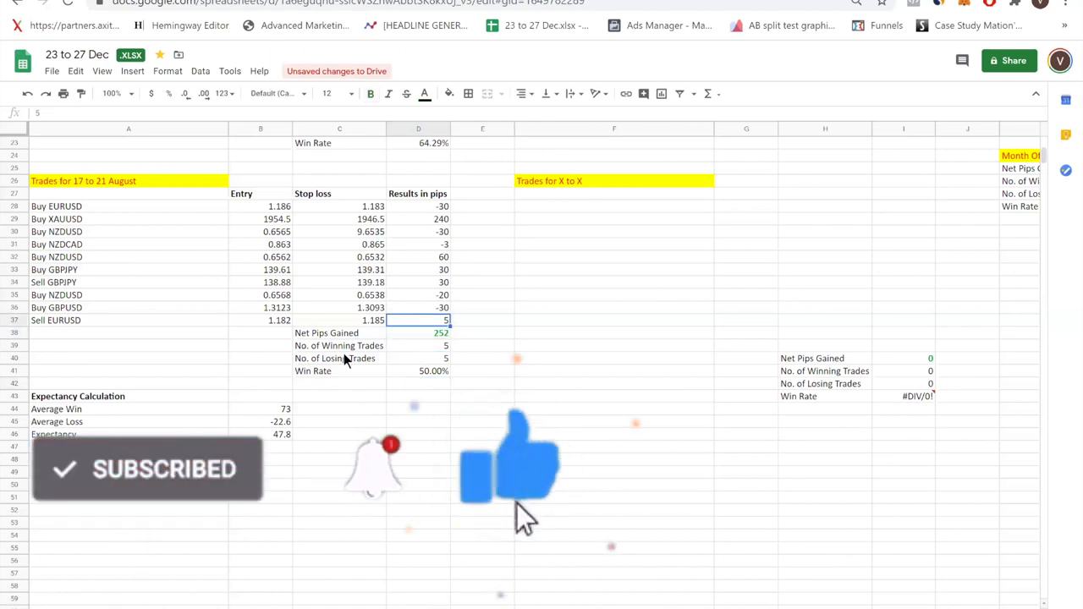
left_click(614, 333)
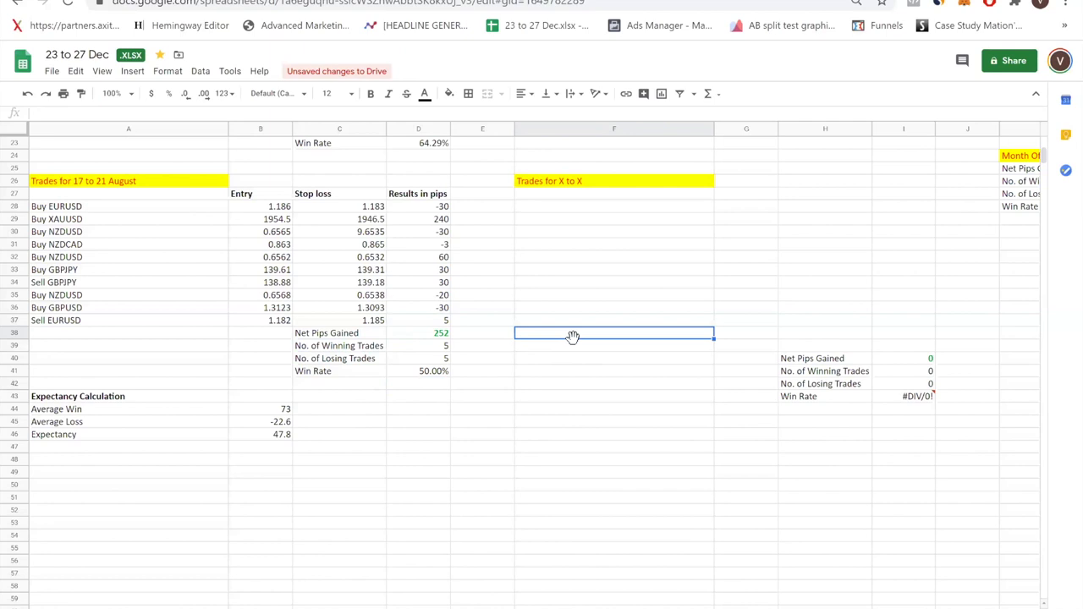
left_click(128, 332)
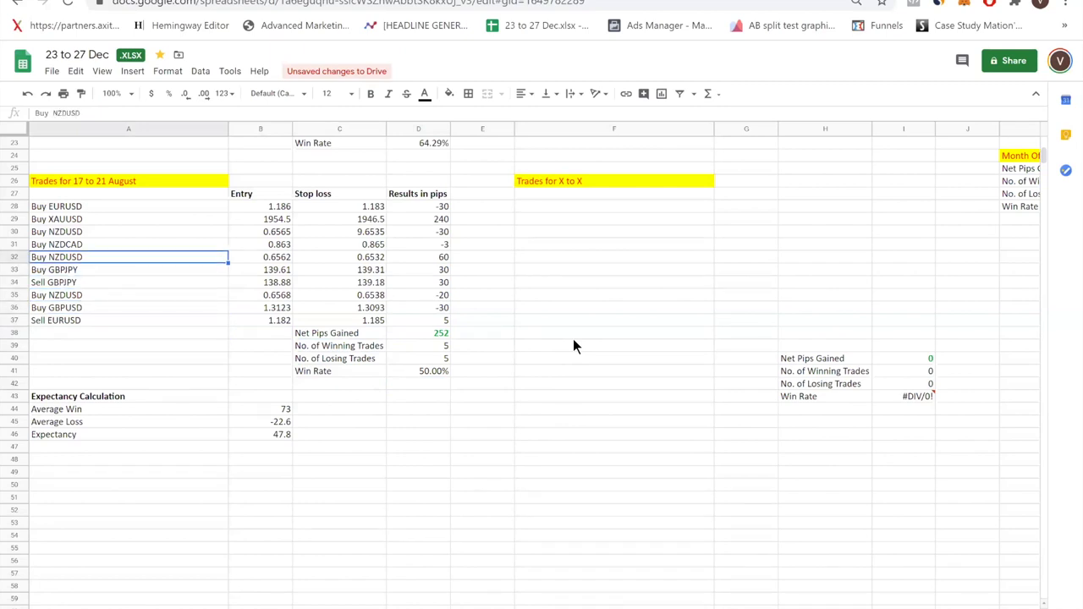
left_click(57, 219)
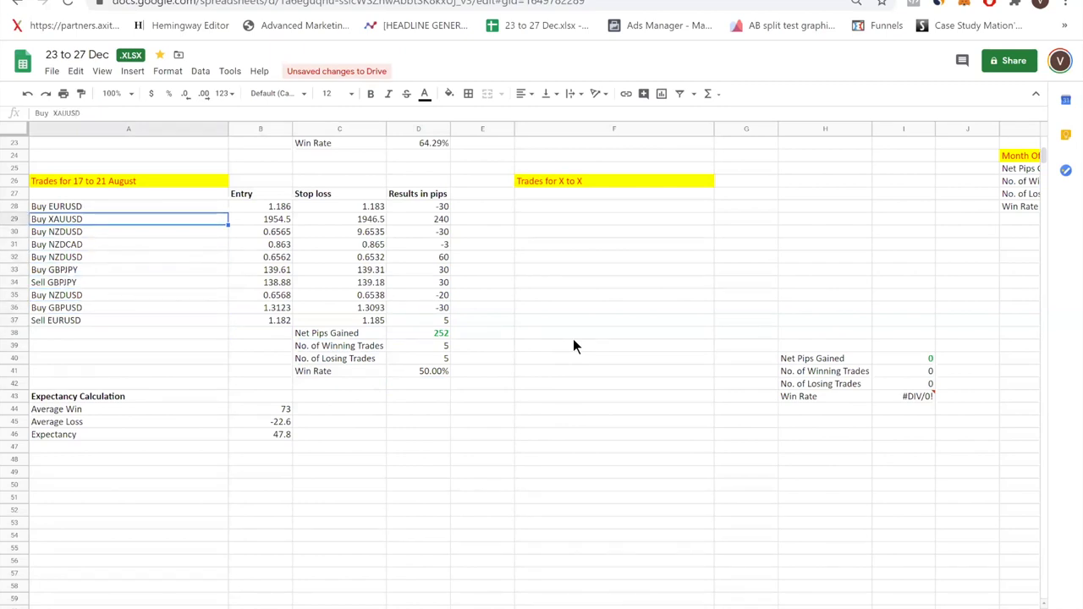
mouse_move(273, 70)
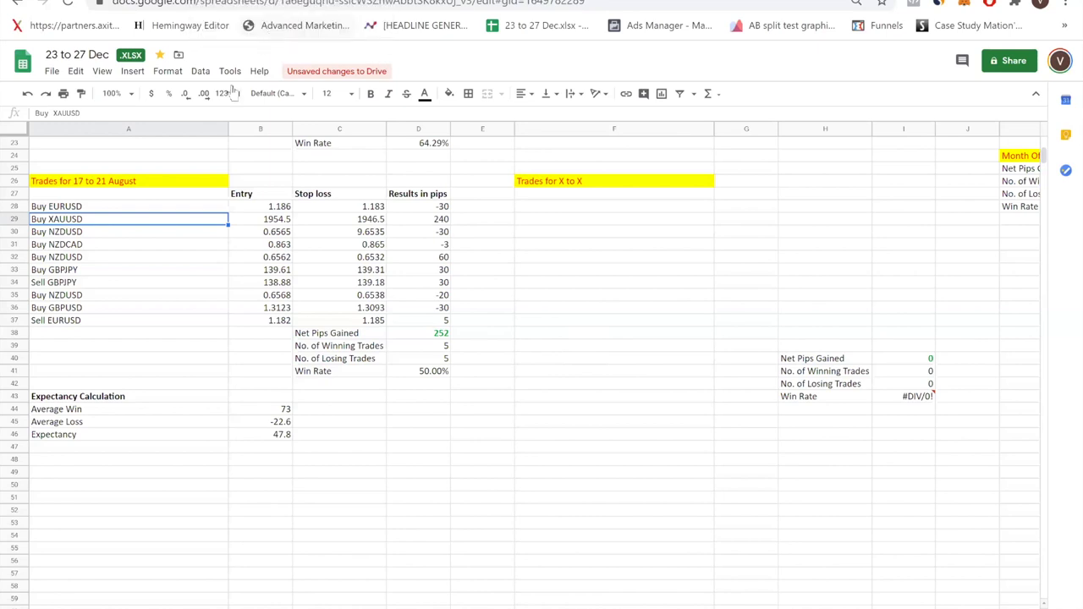
left_click(261, 218)
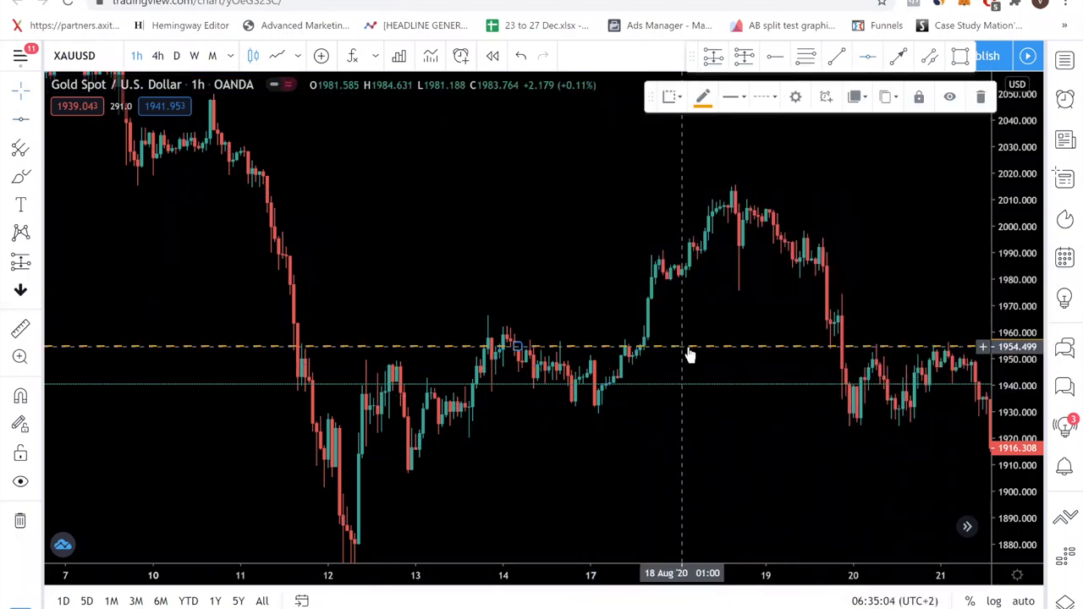
Edit the entry horizontal line's price in its Coordinates settings on the XAUUSD chart.
double_click(690, 347)
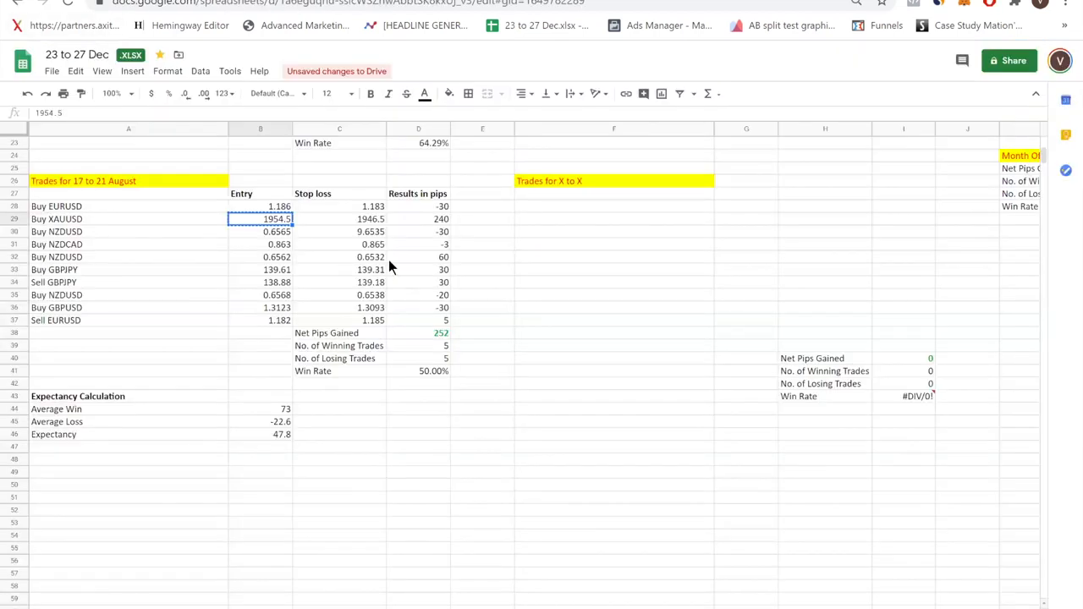
left_click(339, 218)
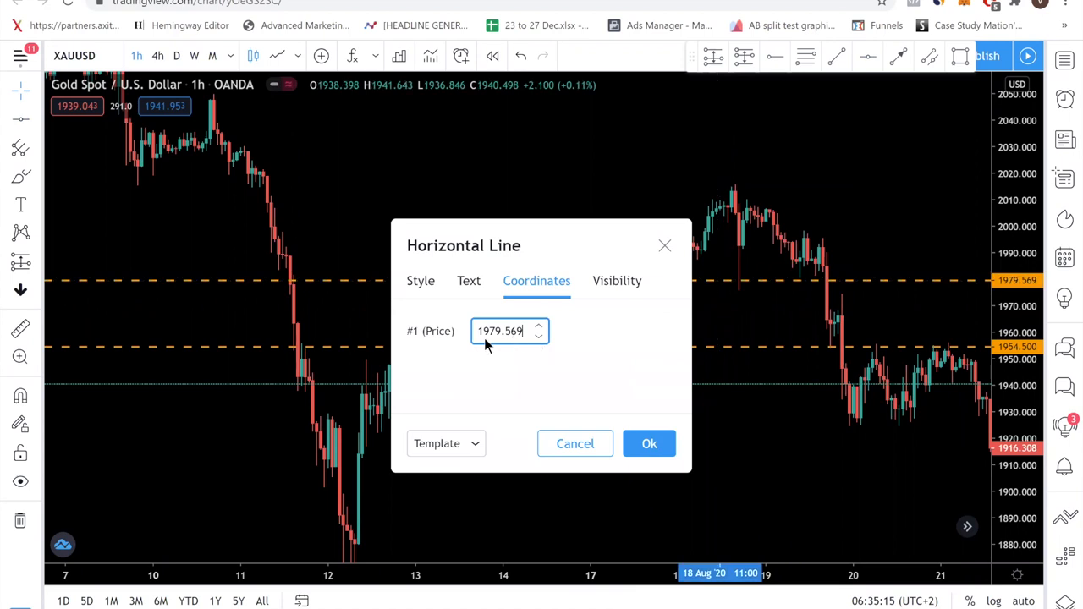
left_click(649, 443)
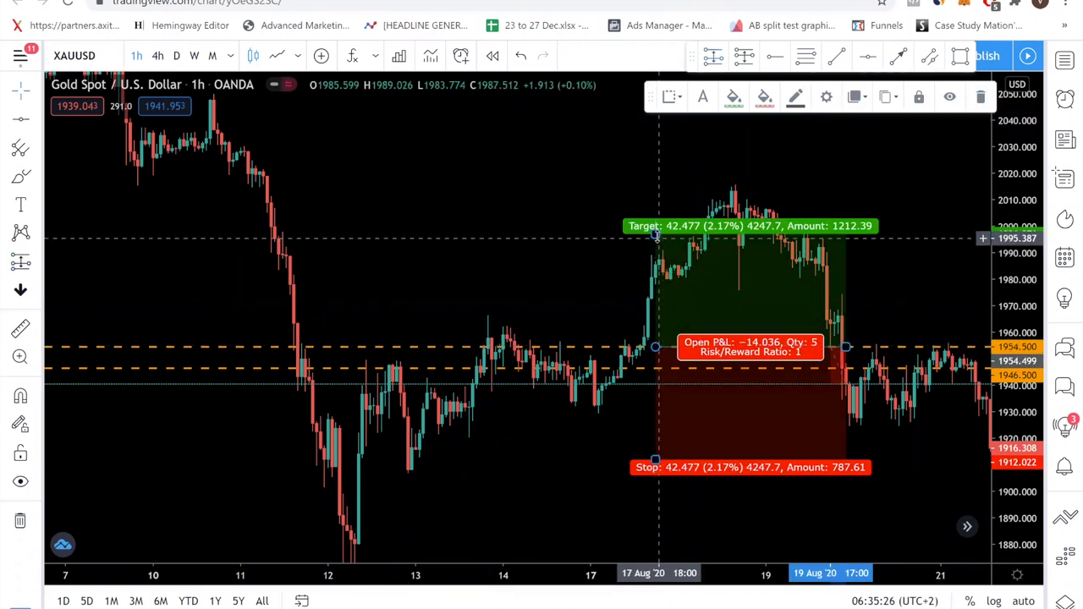
left_click_drag(655, 226, 656, 260)
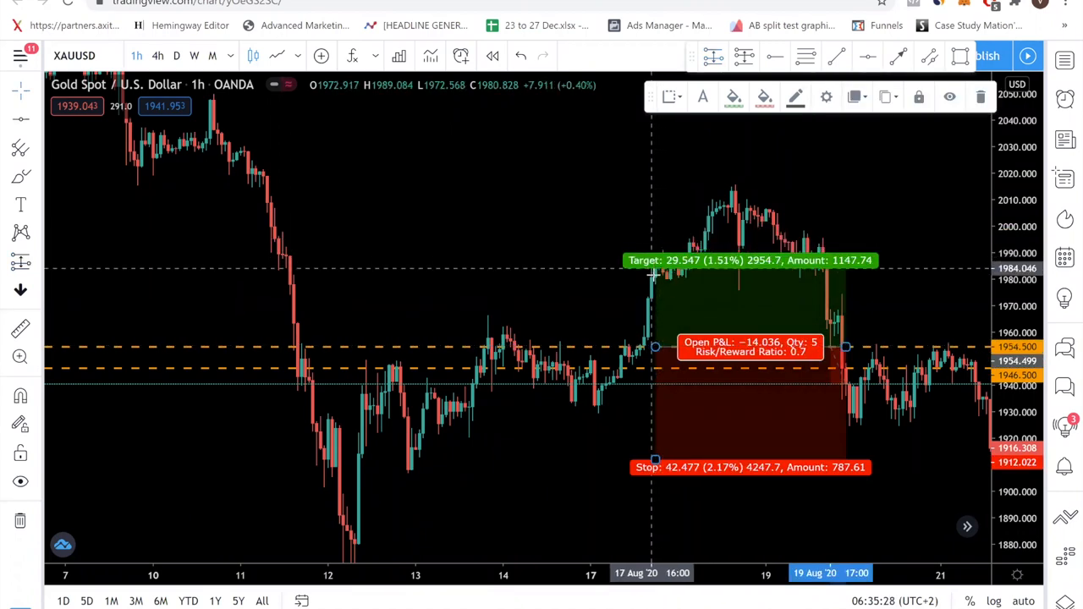
left_click_drag(651, 275, 649, 287)
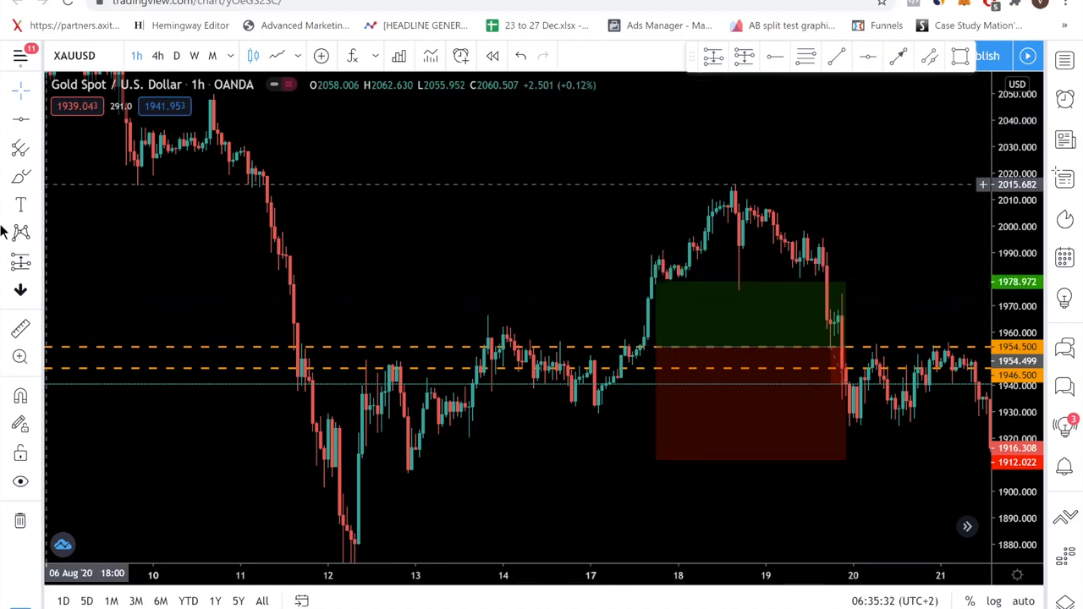
left_click(750, 347)
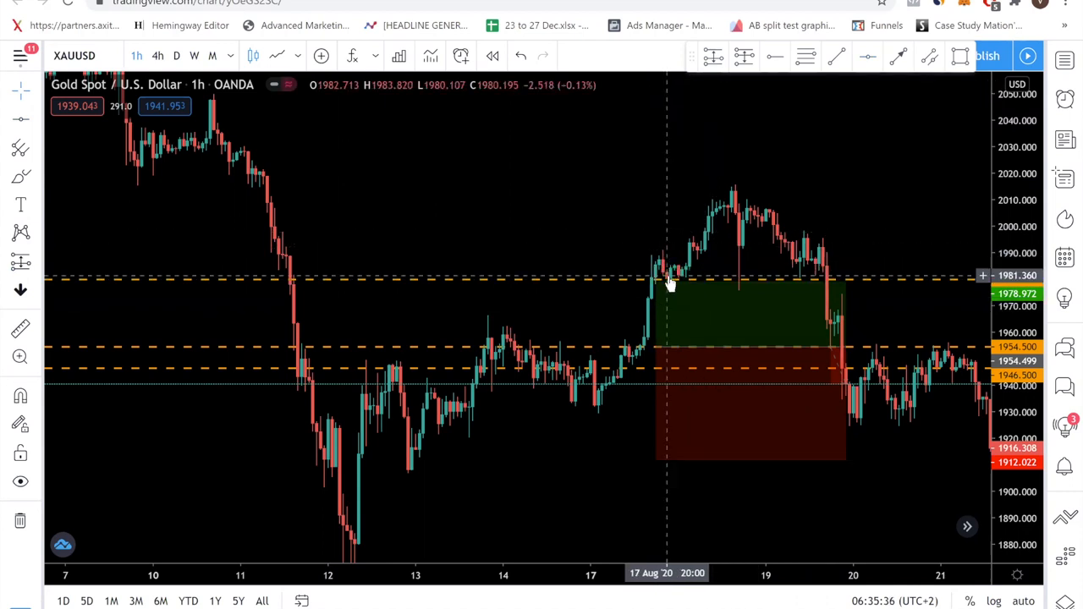
mouse_move(589, 291)
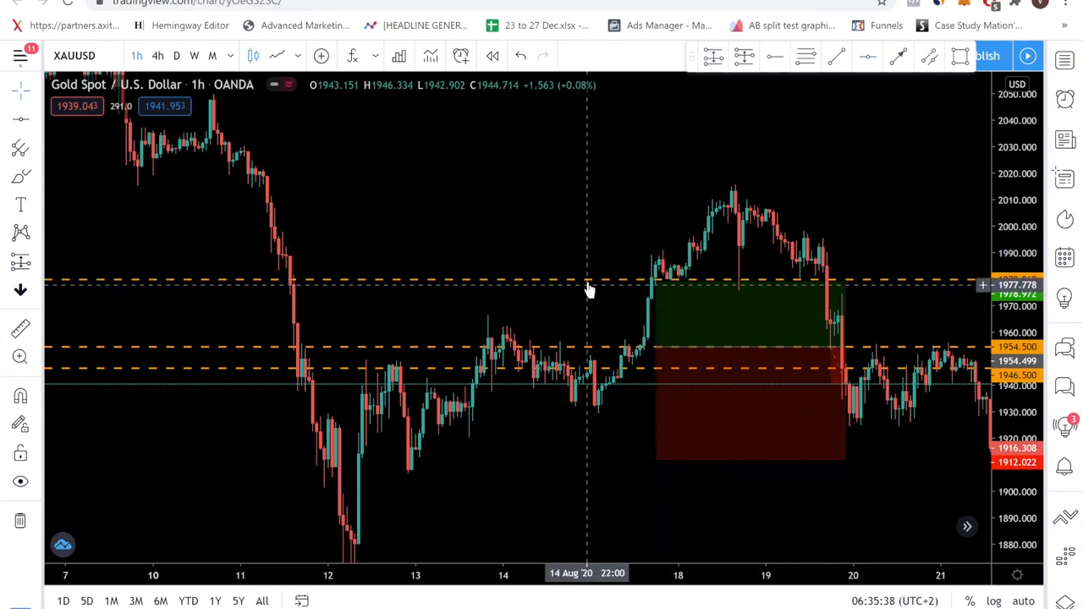
Delete the long position drawing from the gold chart.
left_click(693, 318)
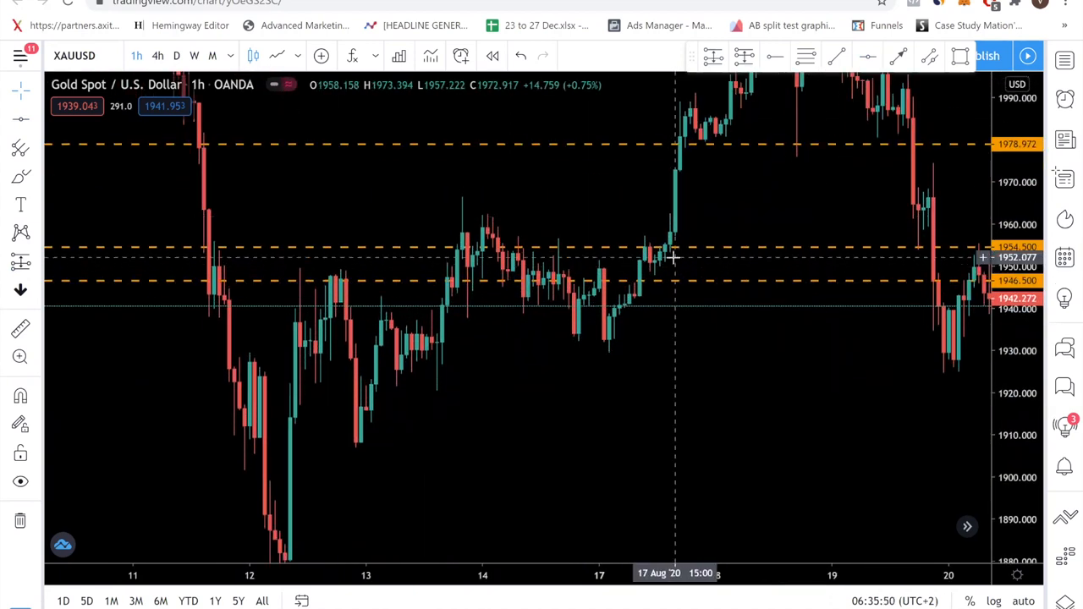
mouse_move(664, 254)
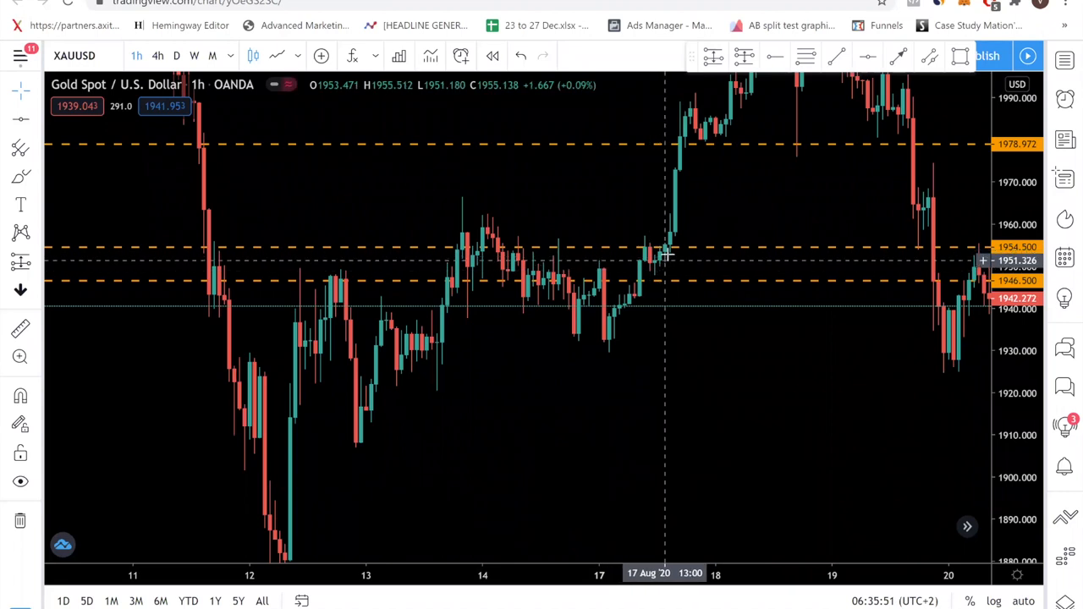
mouse_move(664, 261)
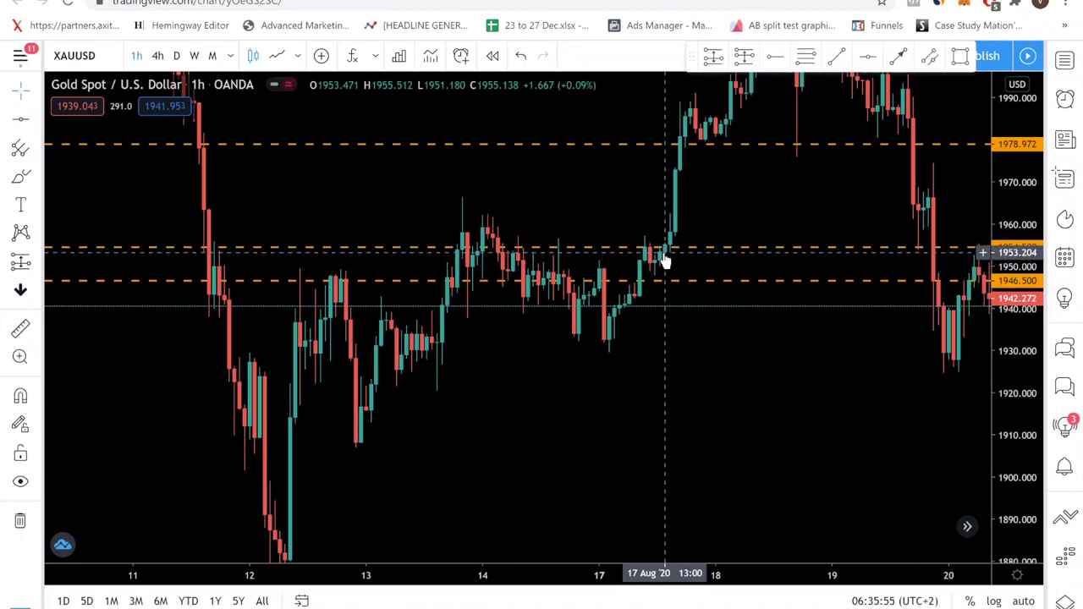
mouse_move(671, 269)
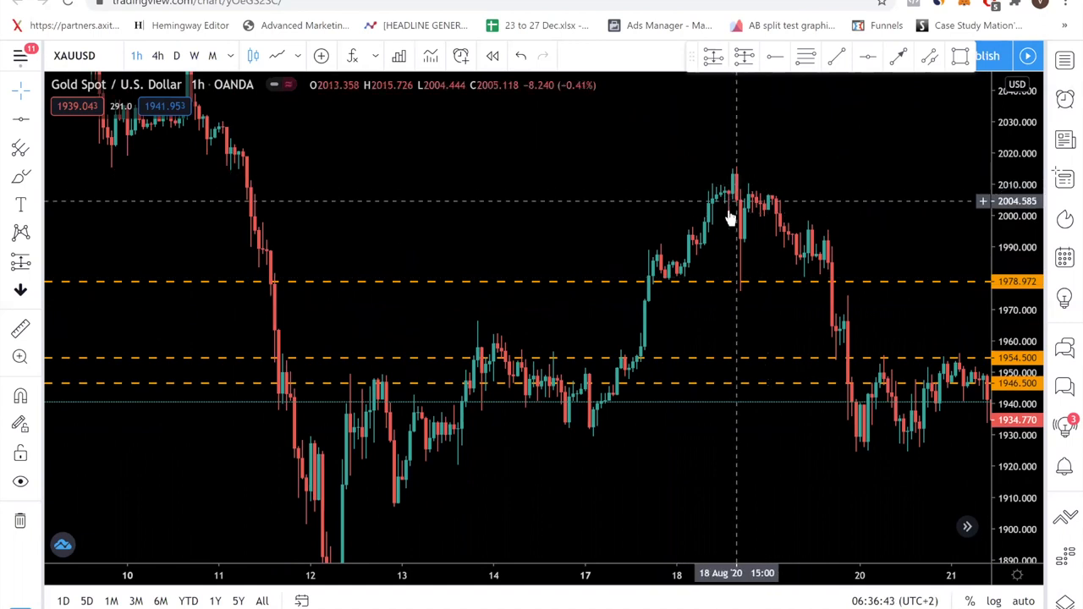
mouse_move(741, 211)
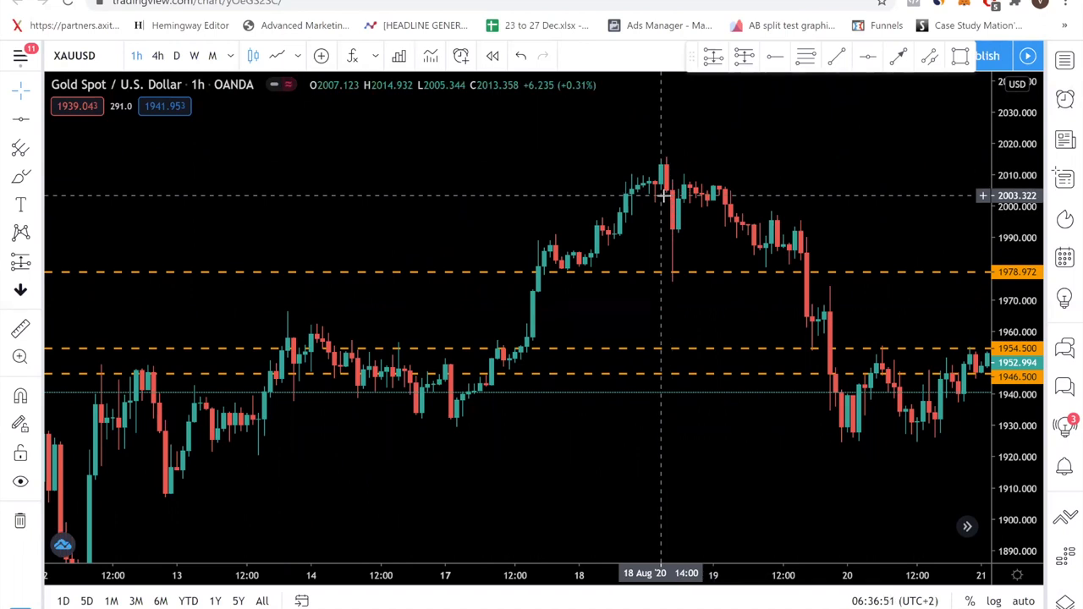
mouse_move(512, 201)
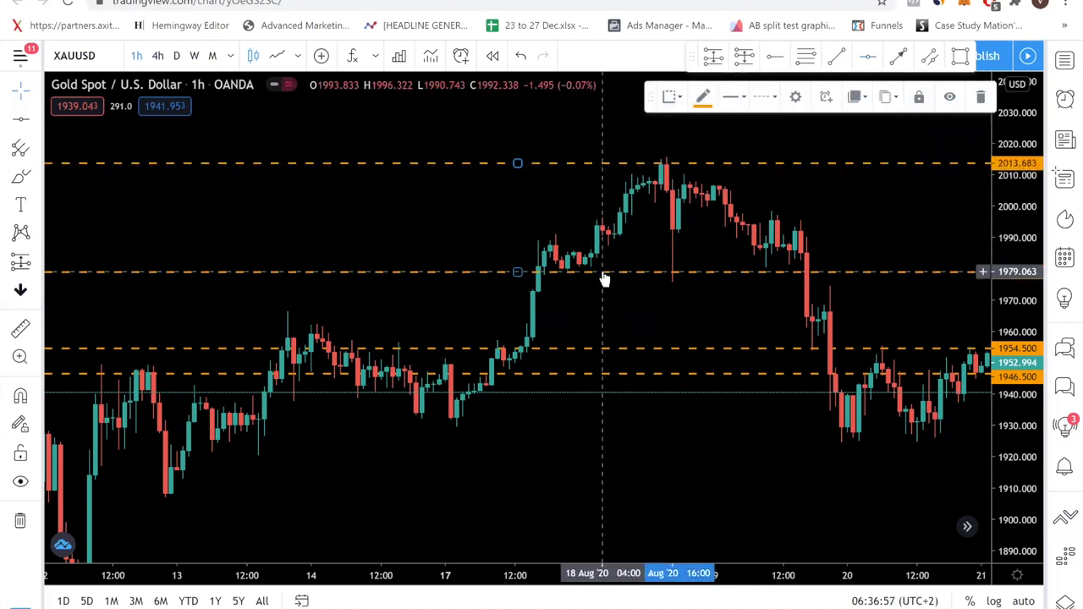
mouse_move(603, 278)
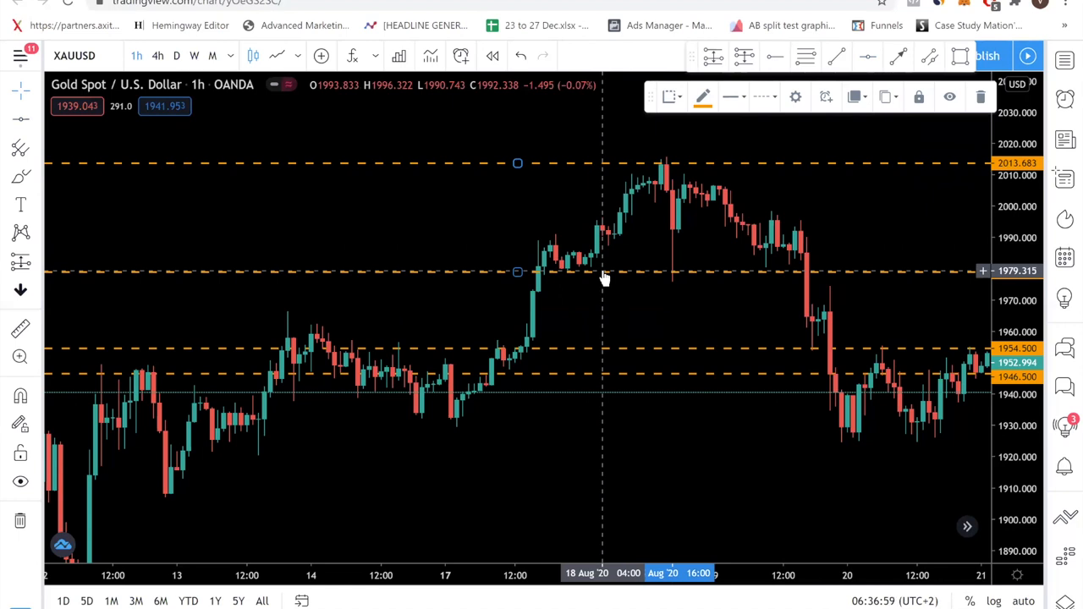
mouse_move(617, 275)
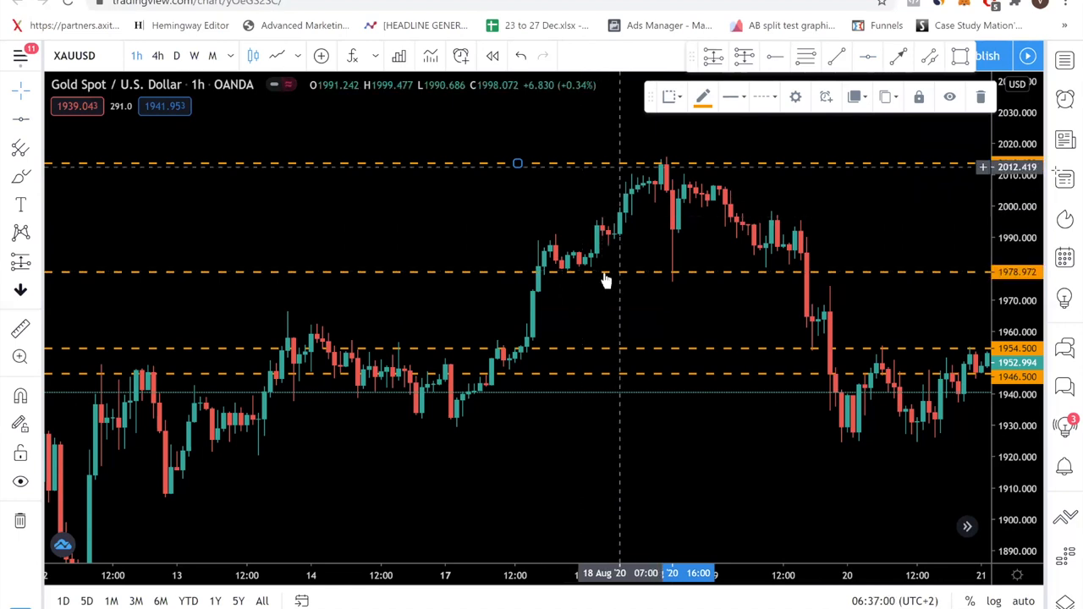
mouse_move(652, 258)
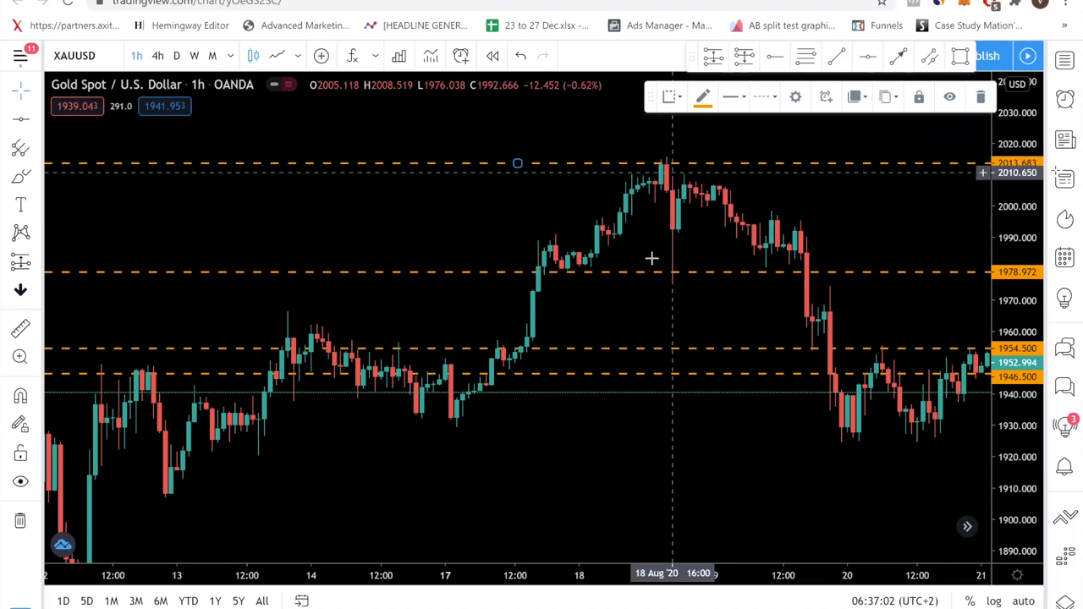
mouse_move(643, 249)
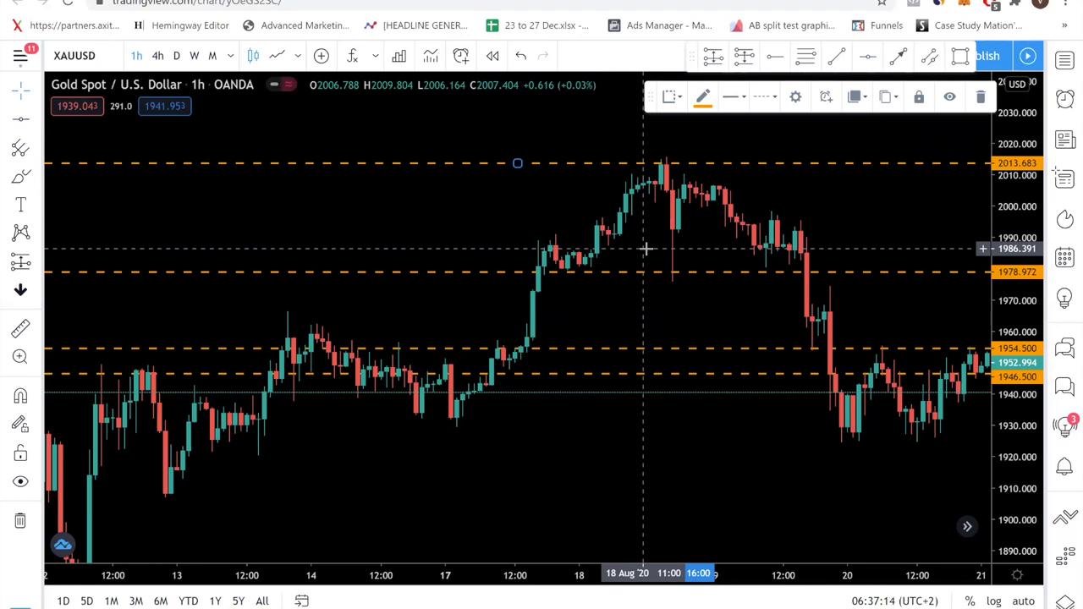
mouse_move(656, 223)
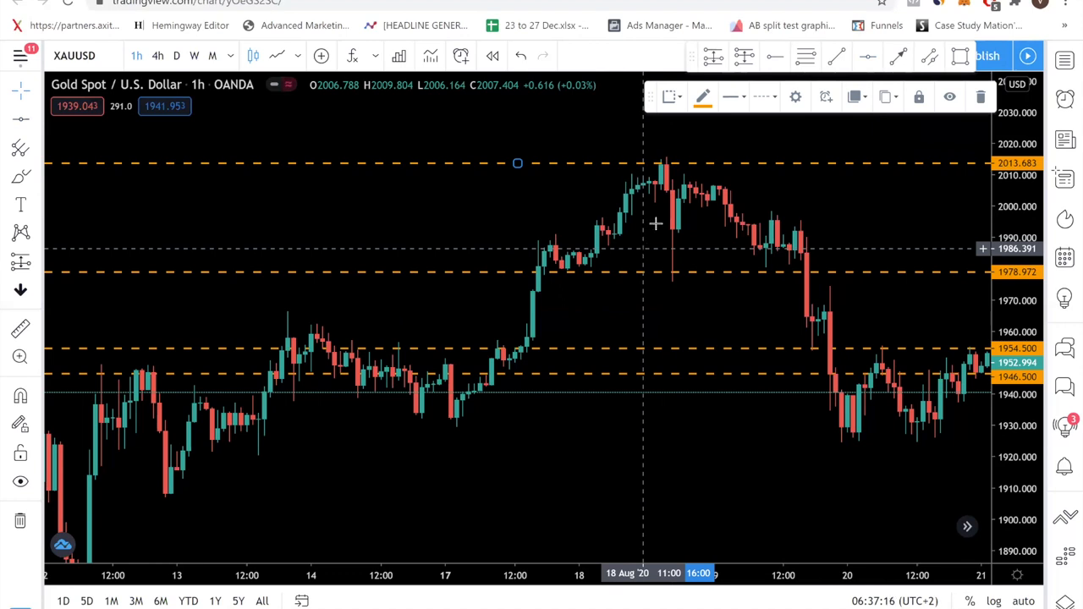
mouse_move(681, 181)
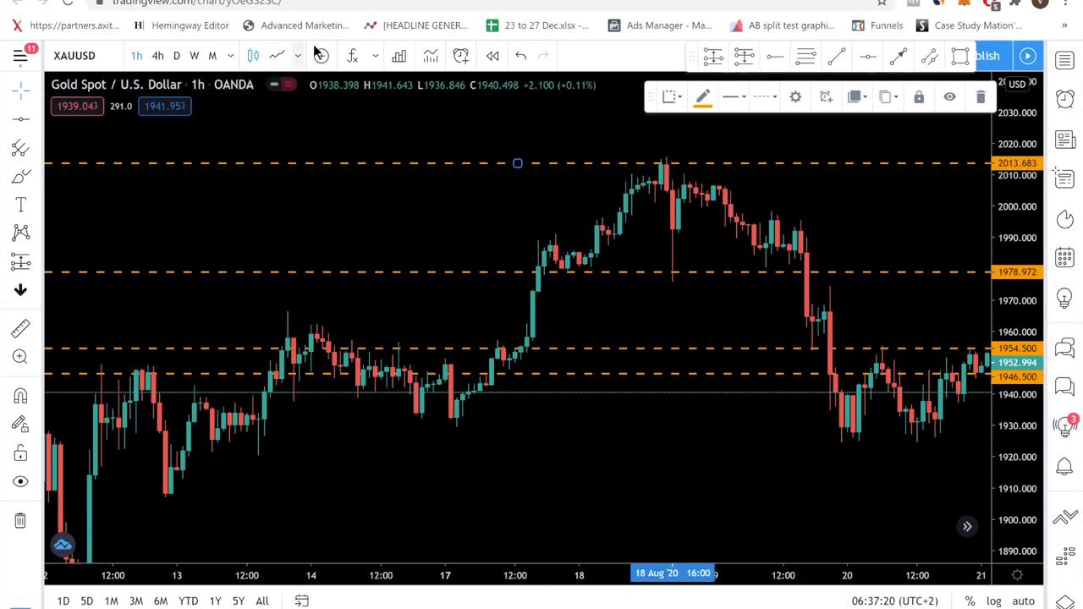
left_click(352, 56)
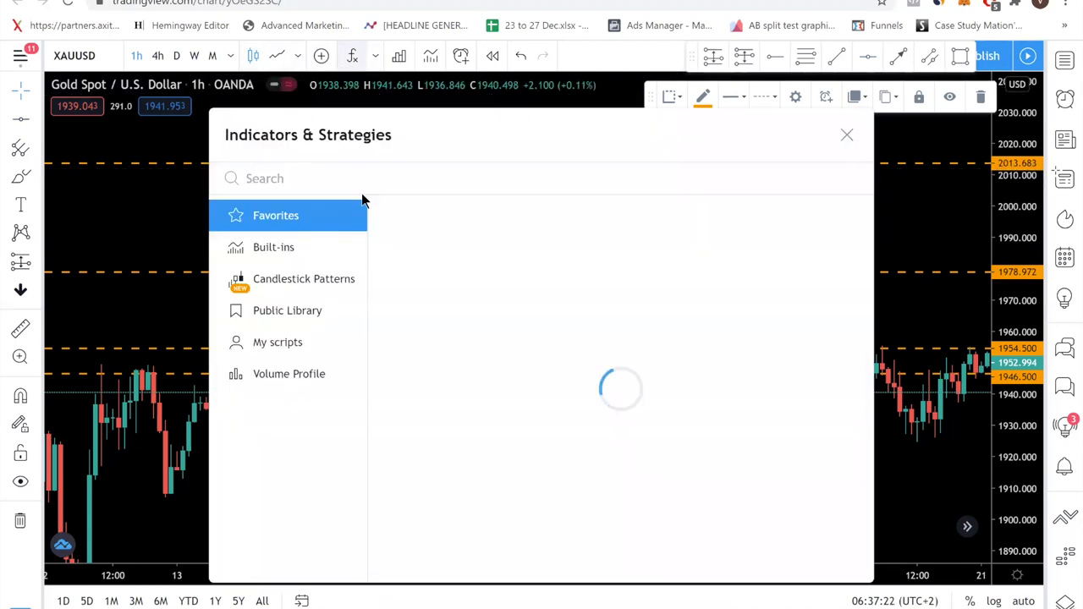
type("m")
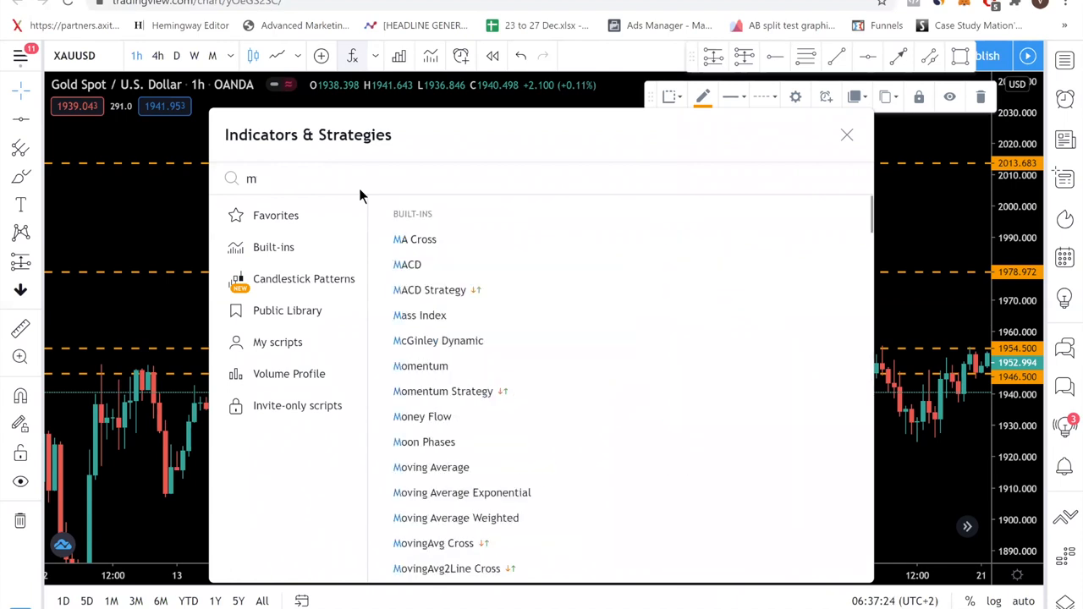
type("oving")
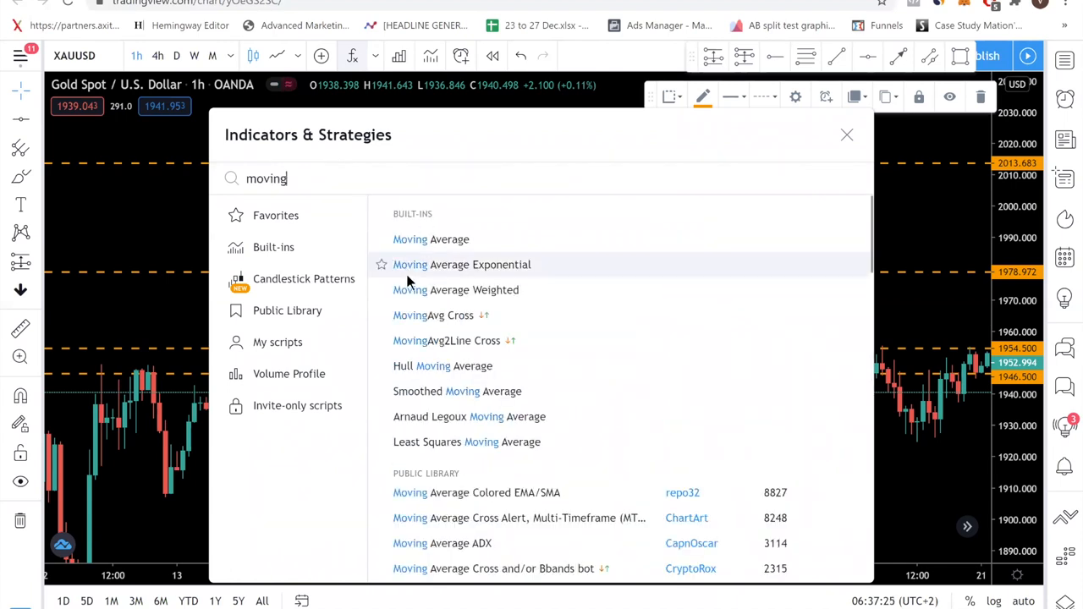
left_click(462, 264)
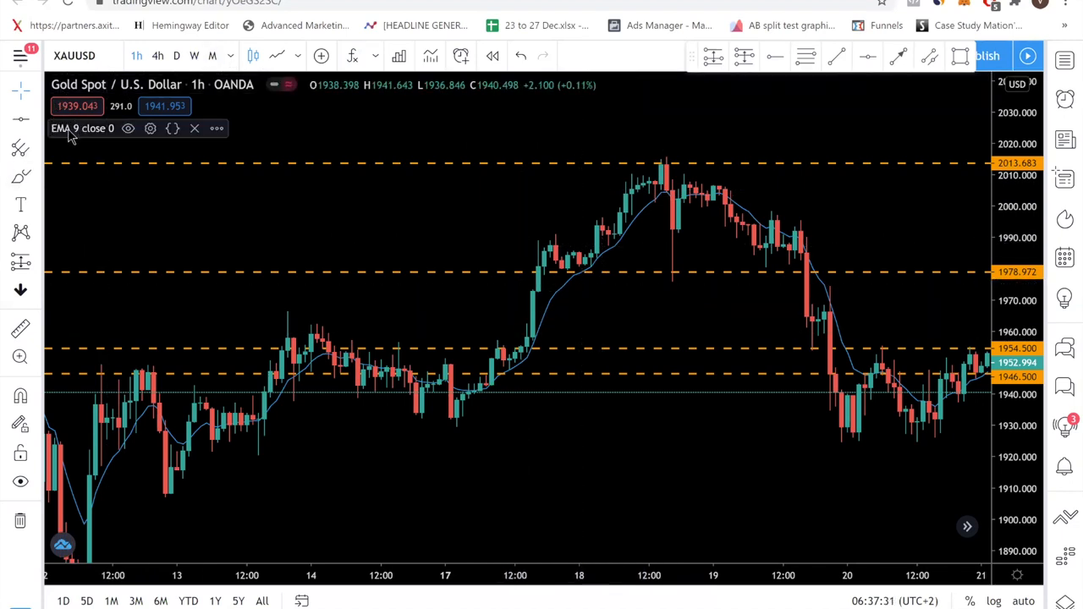
mouse_move(460, 186)
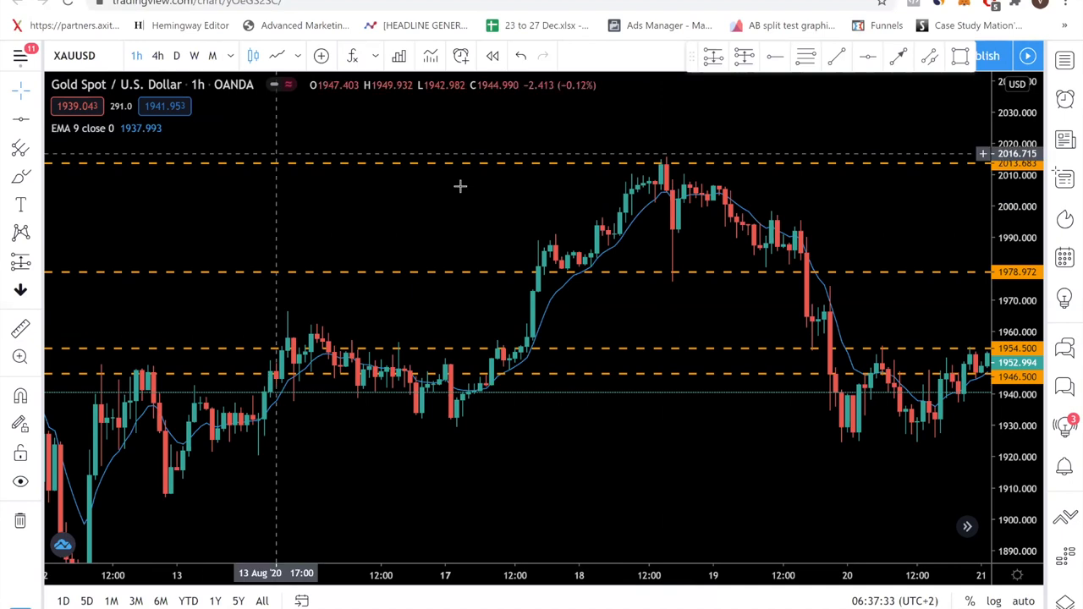
mouse_move(662, 231)
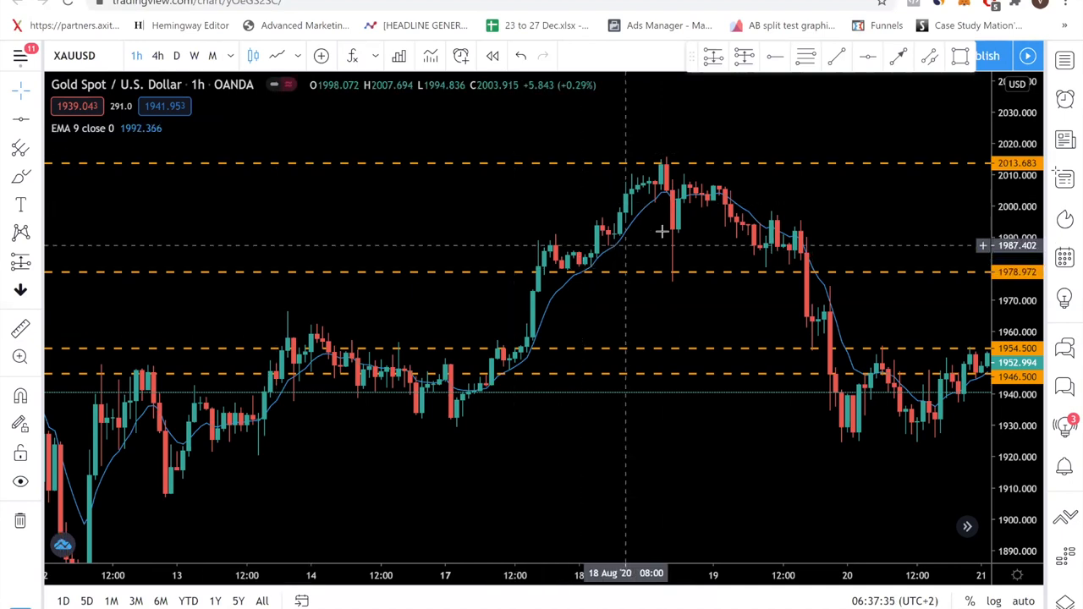
mouse_move(675, 212)
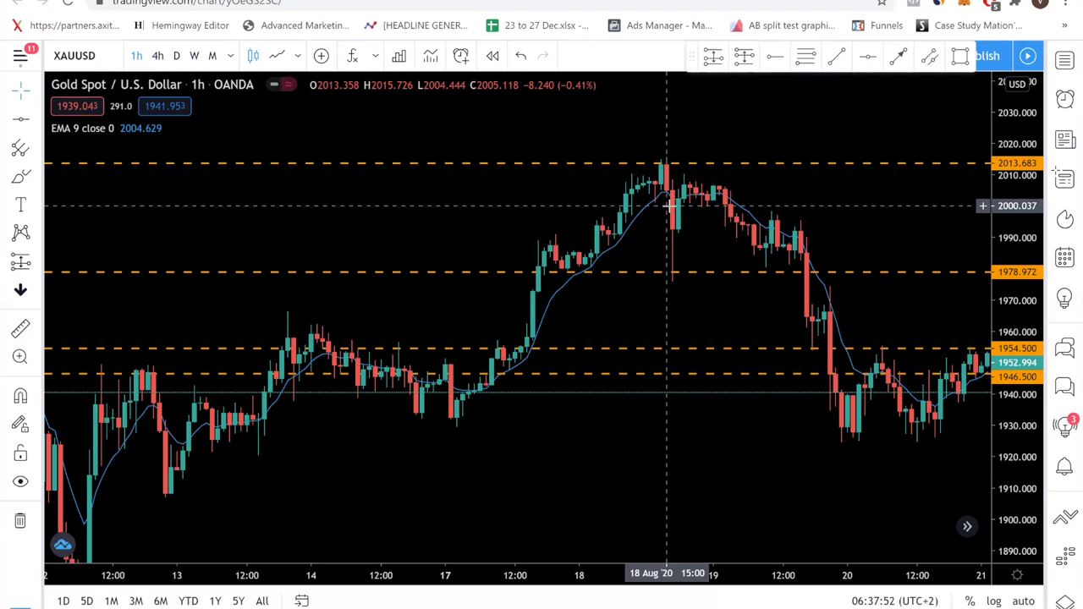
mouse_move(556, 245)
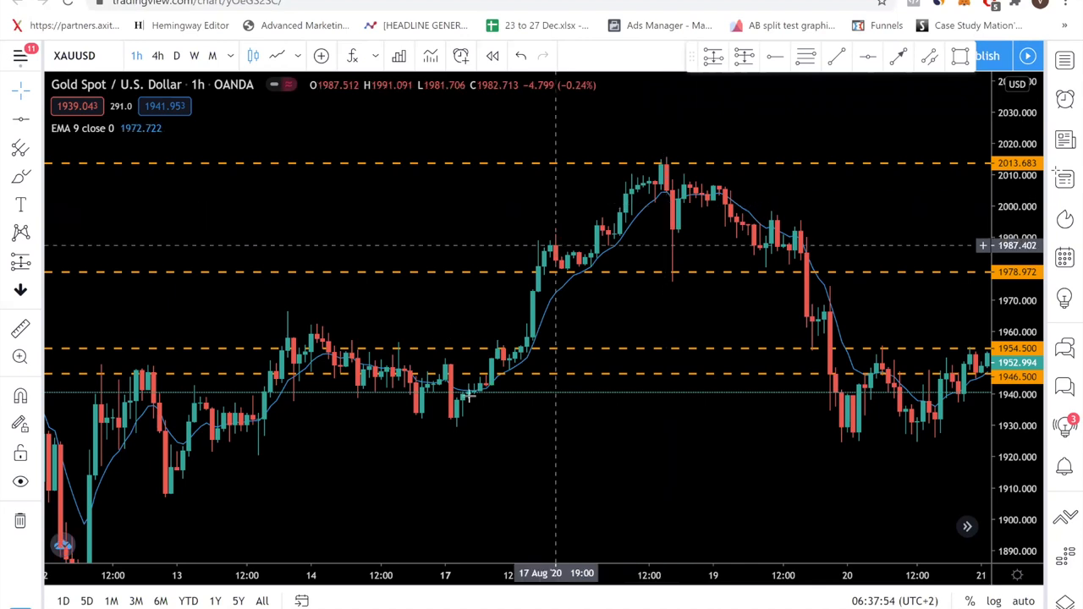
mouse_move(567, 206)
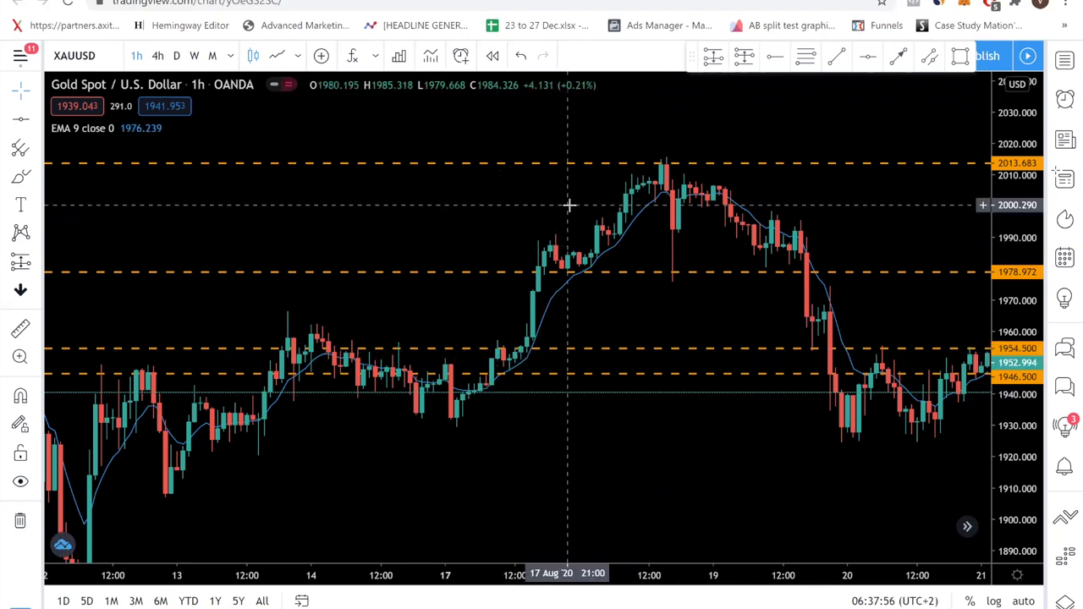
mouse_move(580, 243)
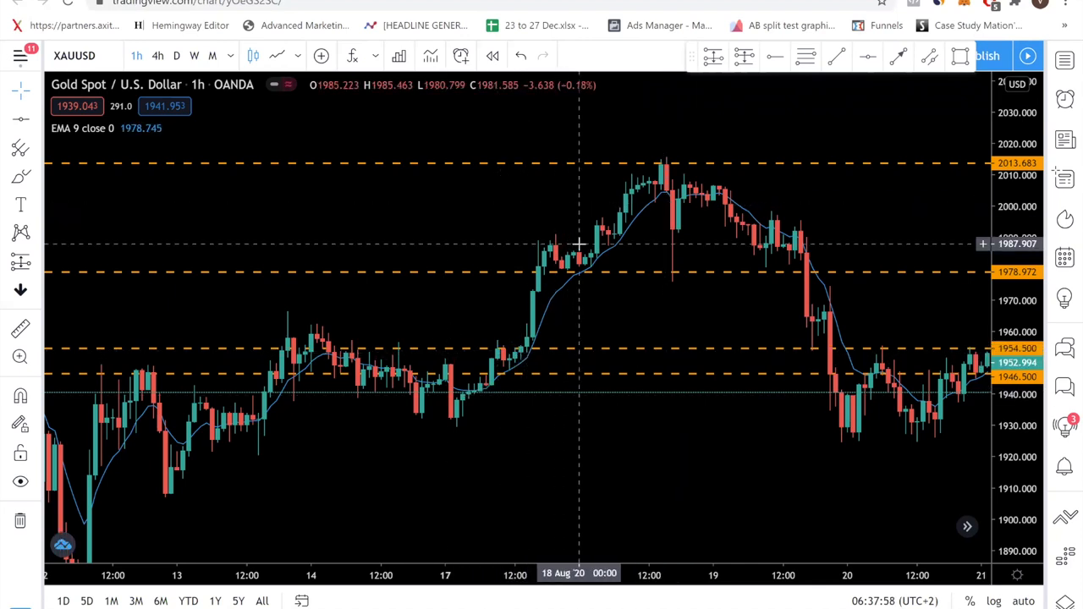
mouse_move(671, 187)
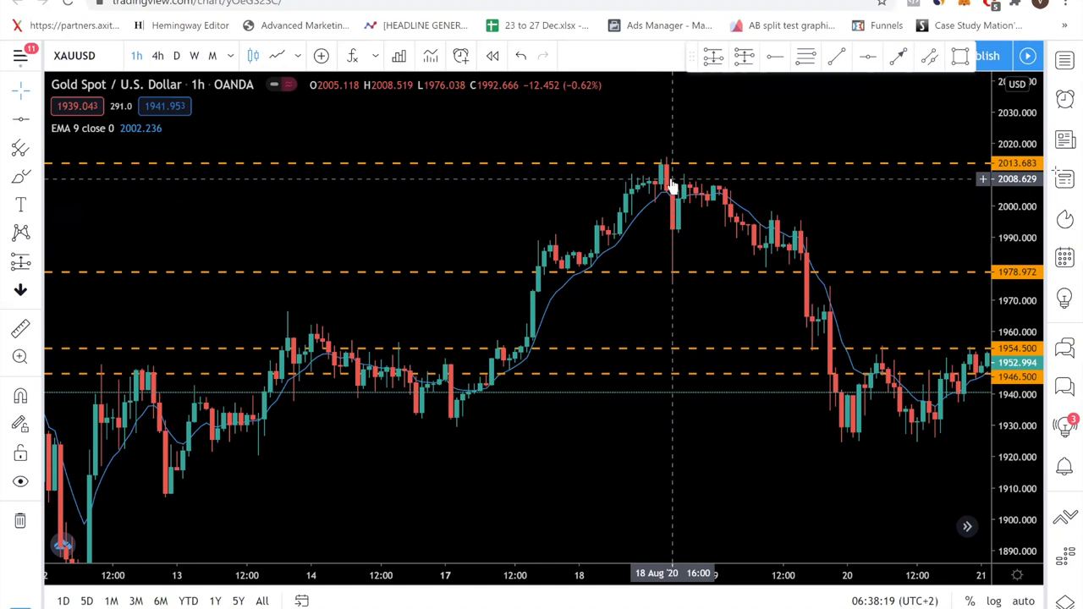
mouse_move(366, 161)
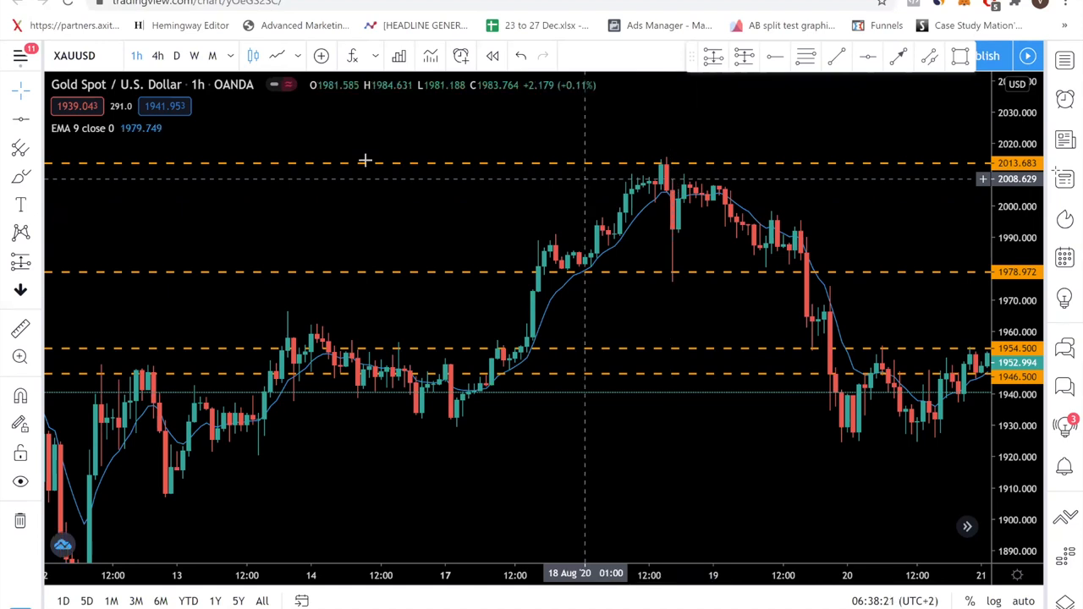
Return to the trade journal and select a Results in pips cell in the August table.
left_click(539, 25)
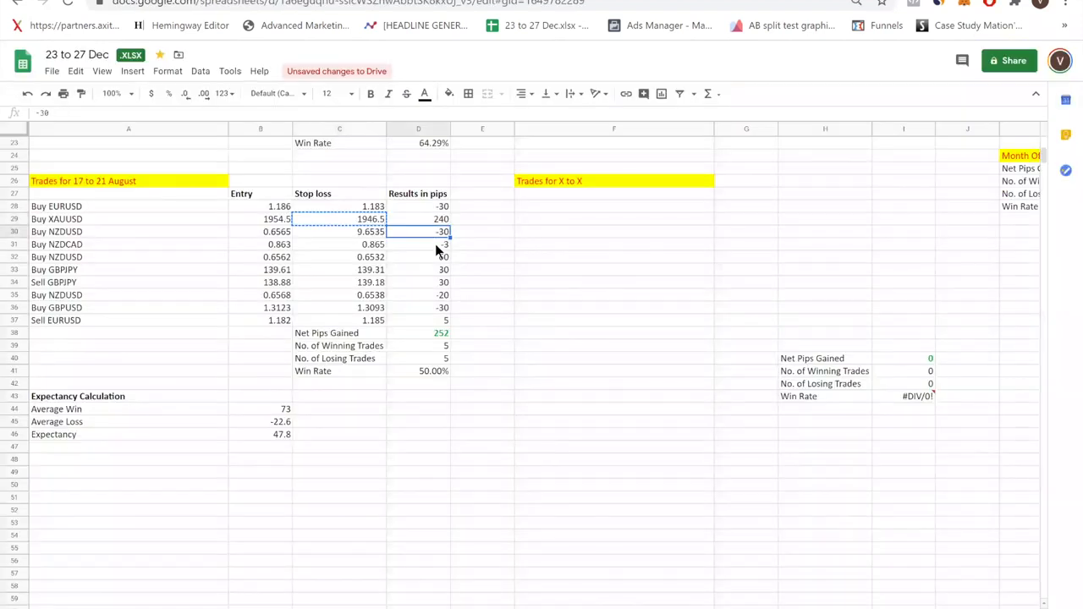
left_click(418, 245)
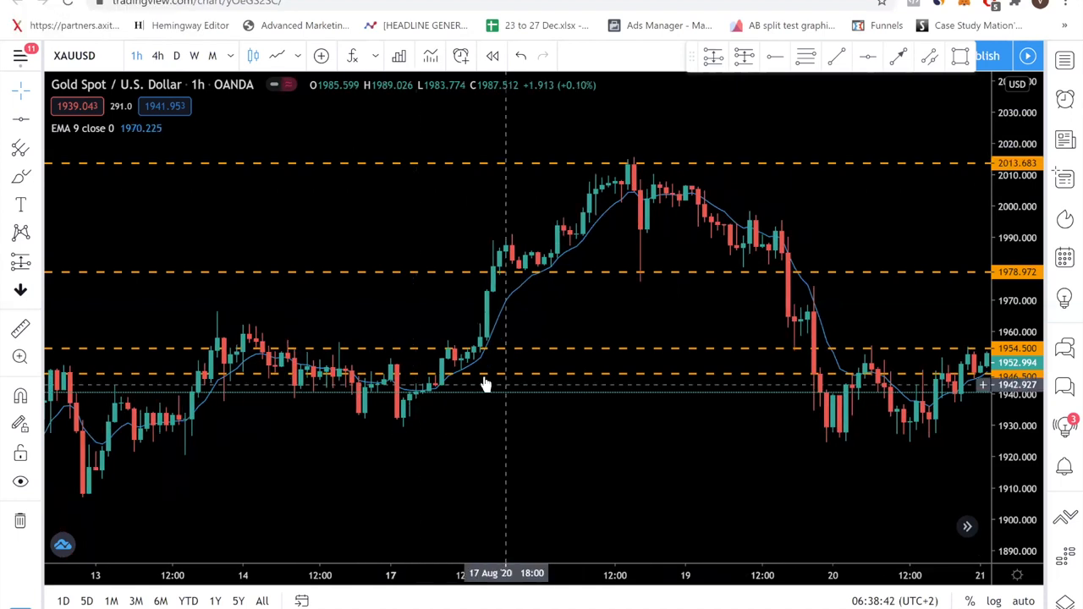
mouse_move(487, 355)
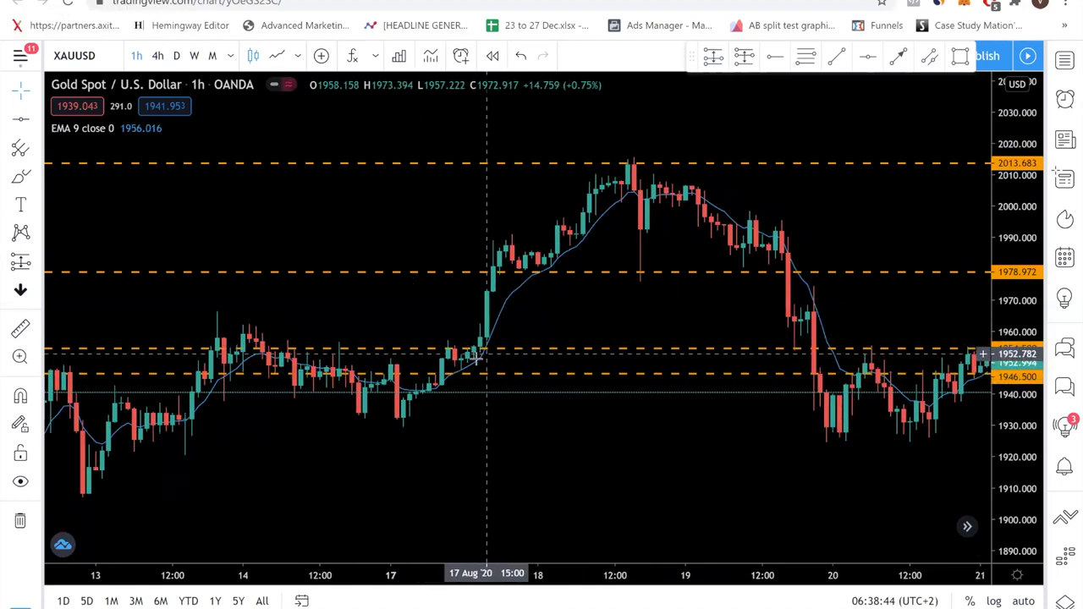
mouse_move(472, 372)
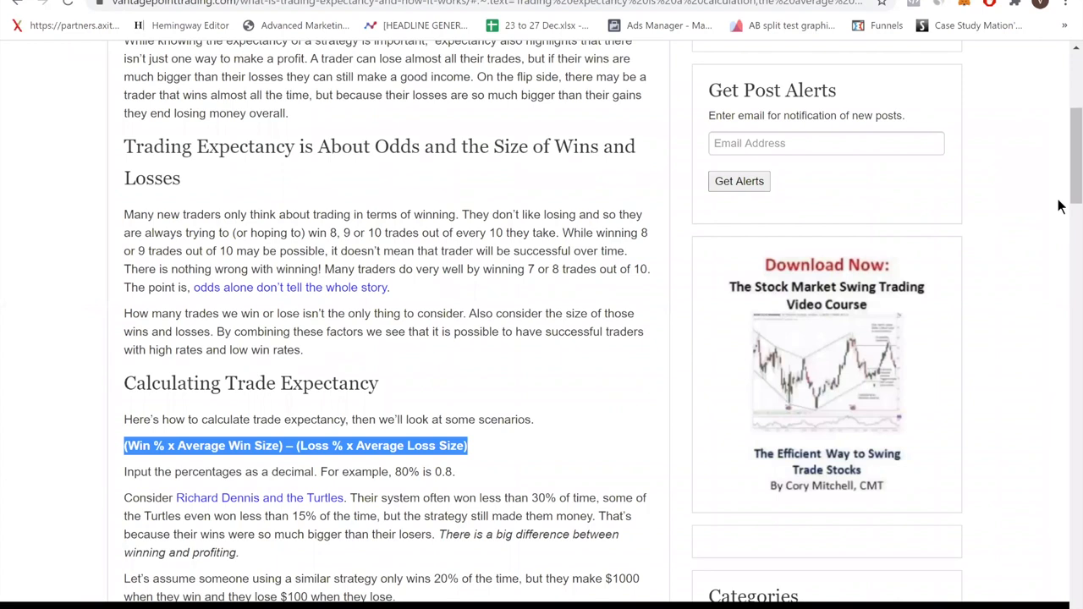
Scroll the expectancy article to the $120 worked example, then go back to the journal.
scroll("down", 3)
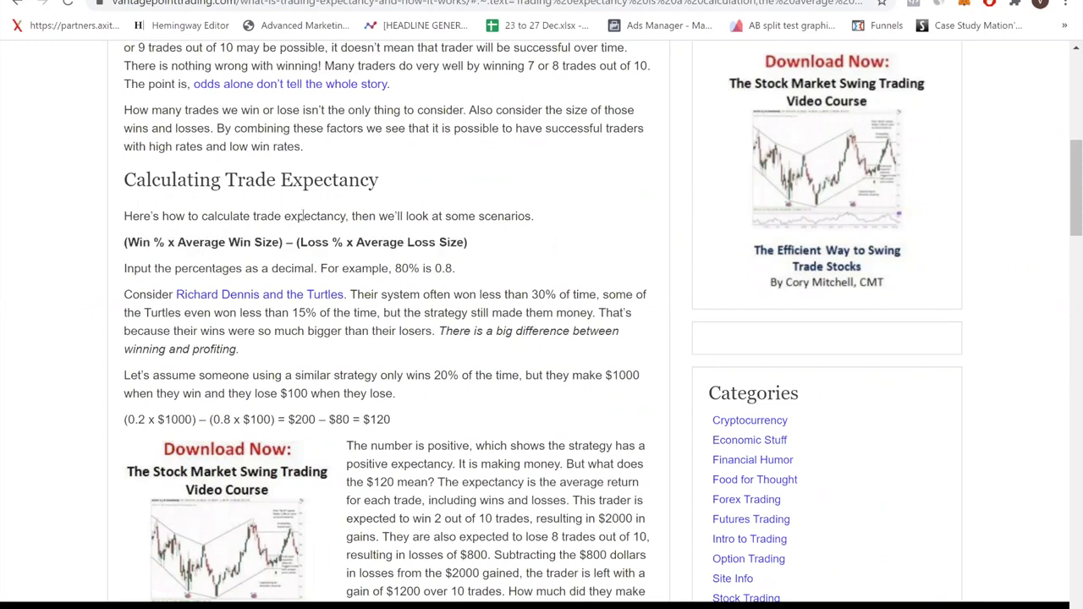
mouse_move(300, 233)
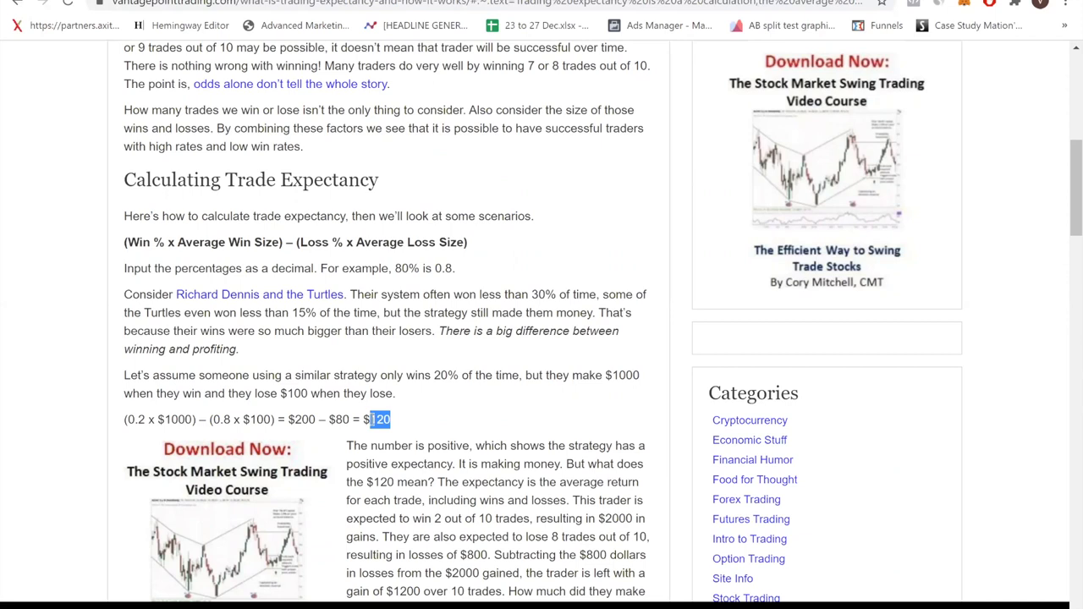
left_click(541, 25)
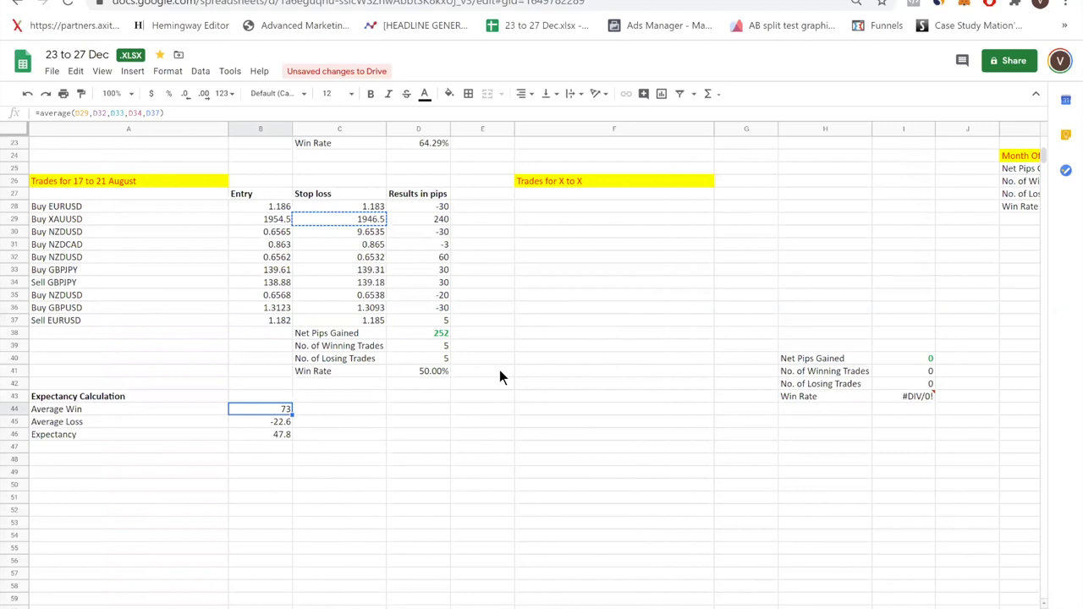
Start a trial formula with = in the empty cell beside Average Win.
left_click(340, 408)
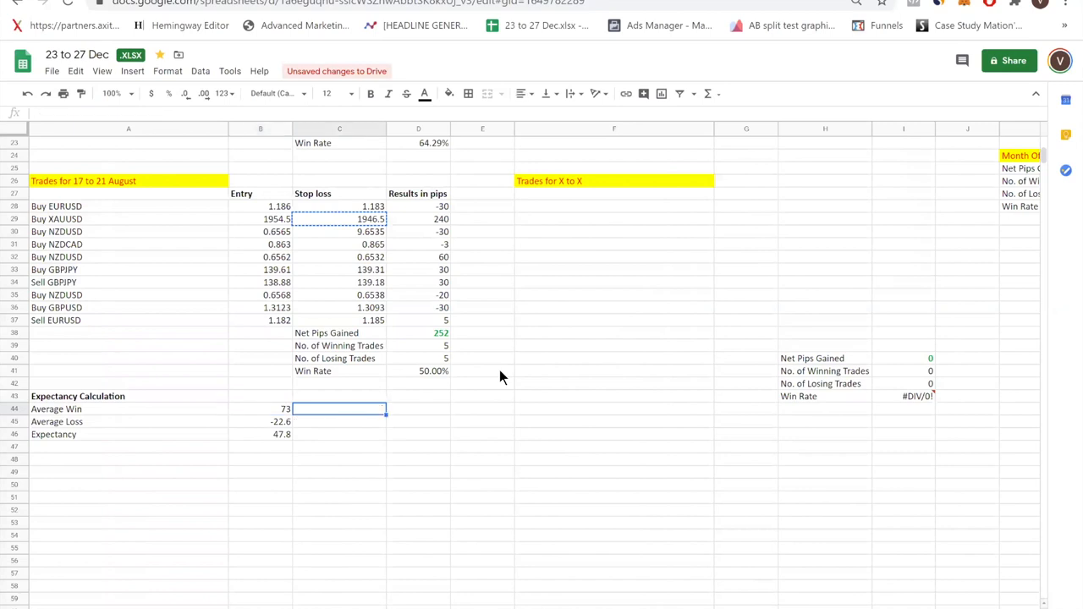
type("=")
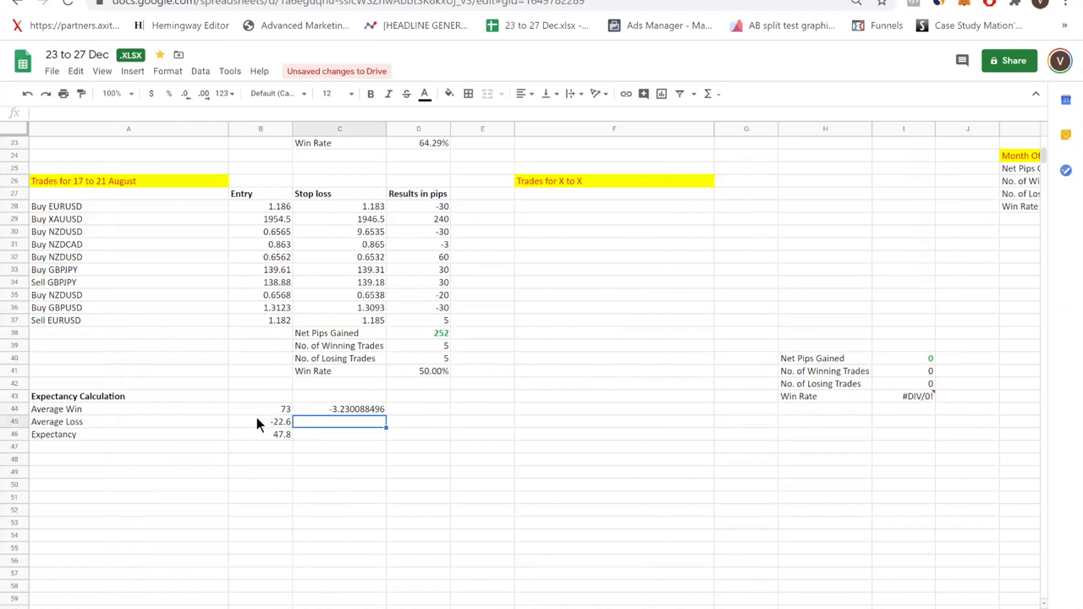
left_click(340, 409)
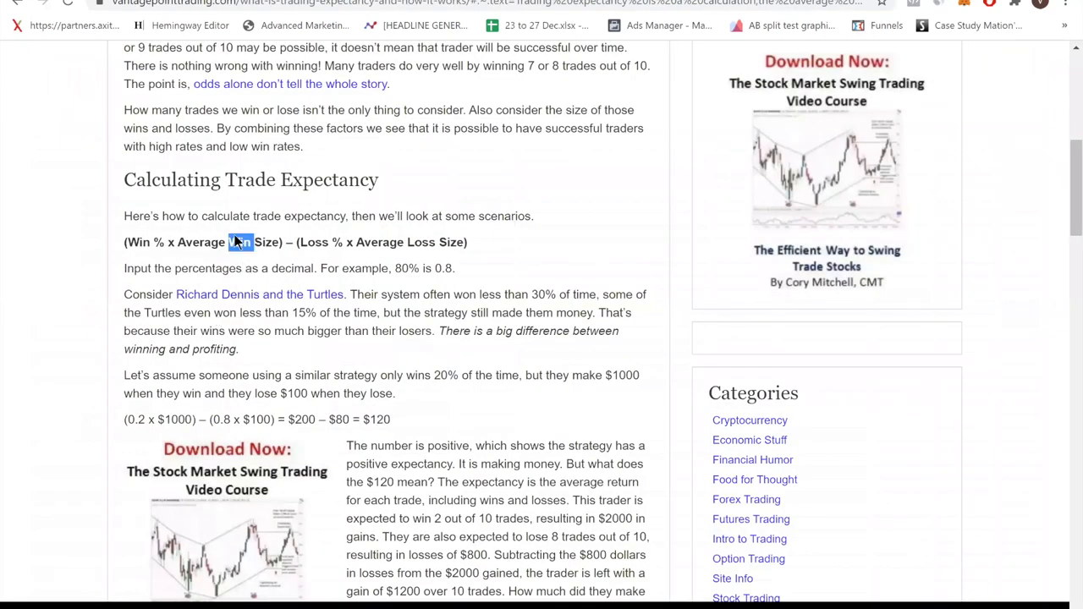
Back in the journal, inspect the Expectancy formula =B44*D41-B45*(1-D41).
left_click(517, 25)
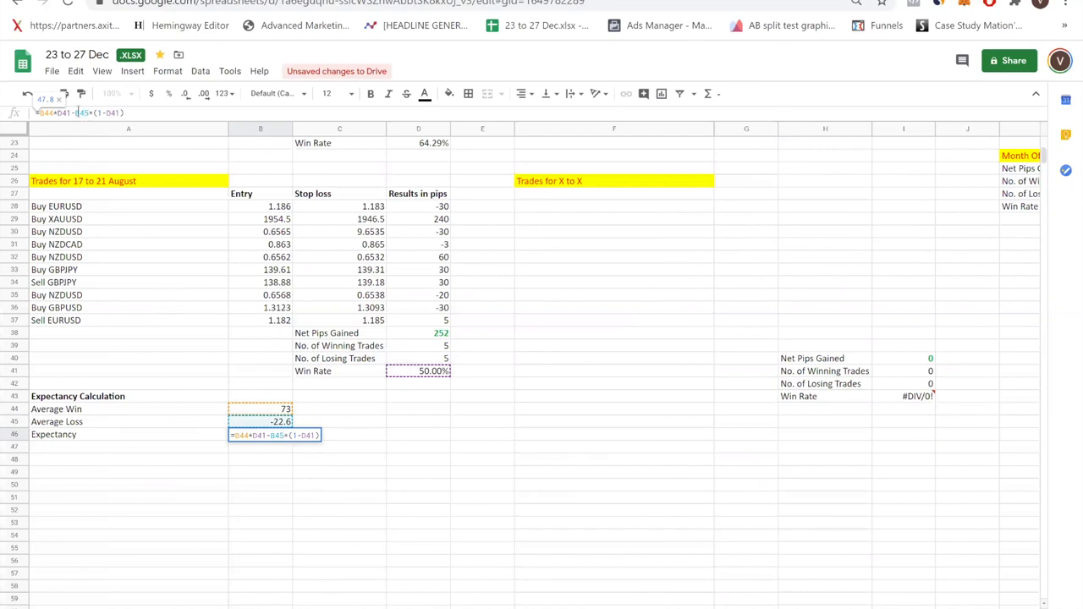
right_click(169, 114)
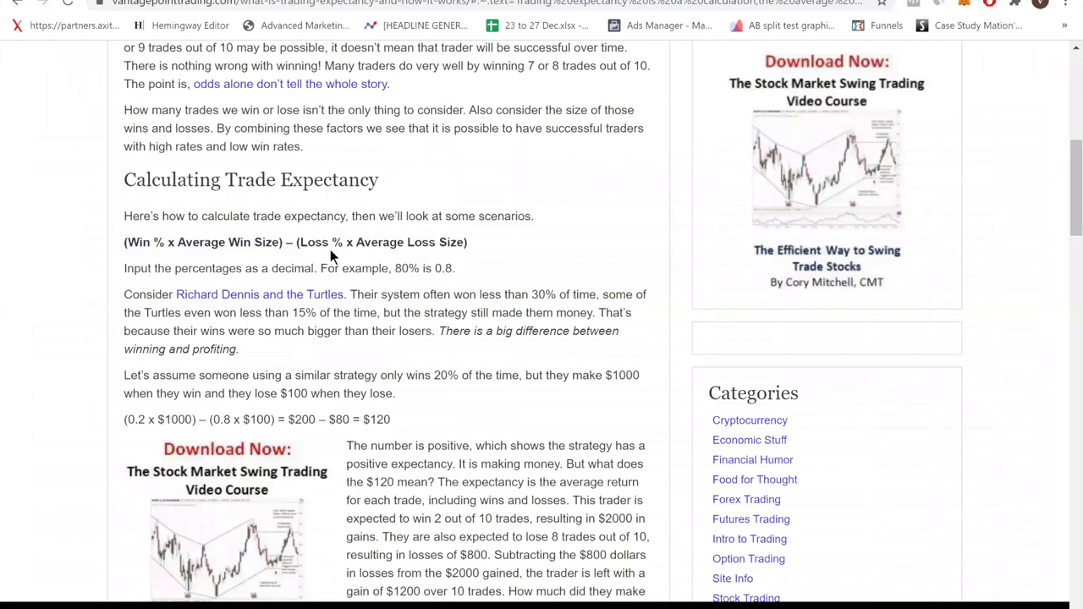
Highlight and then deselect the trade expectancy formula in the article, then return to the journal.
left_click_drag(124, 242, 405, 242)
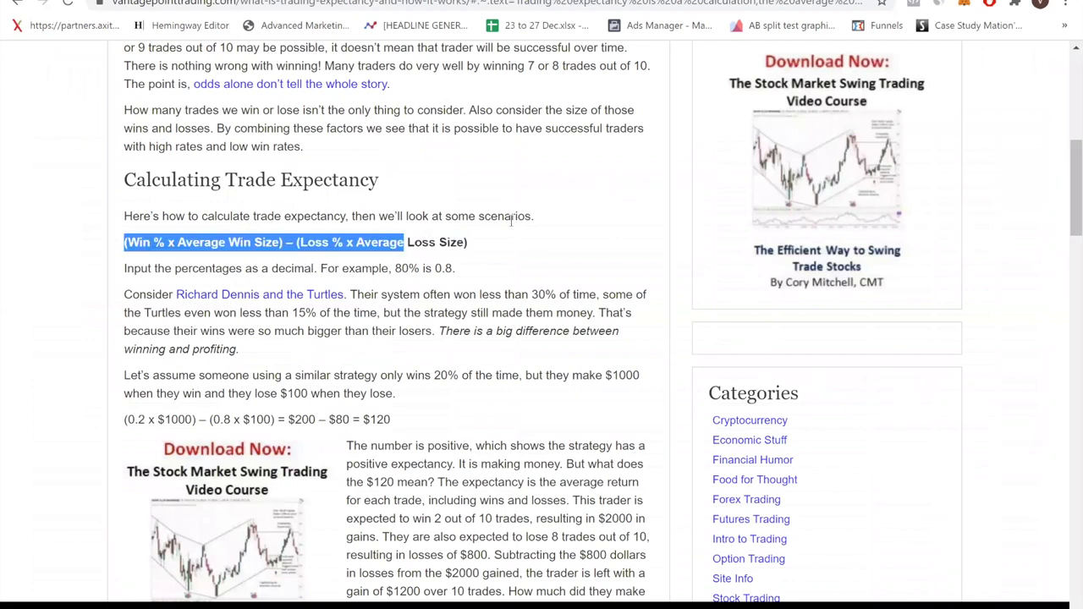
left_click(512, 220)
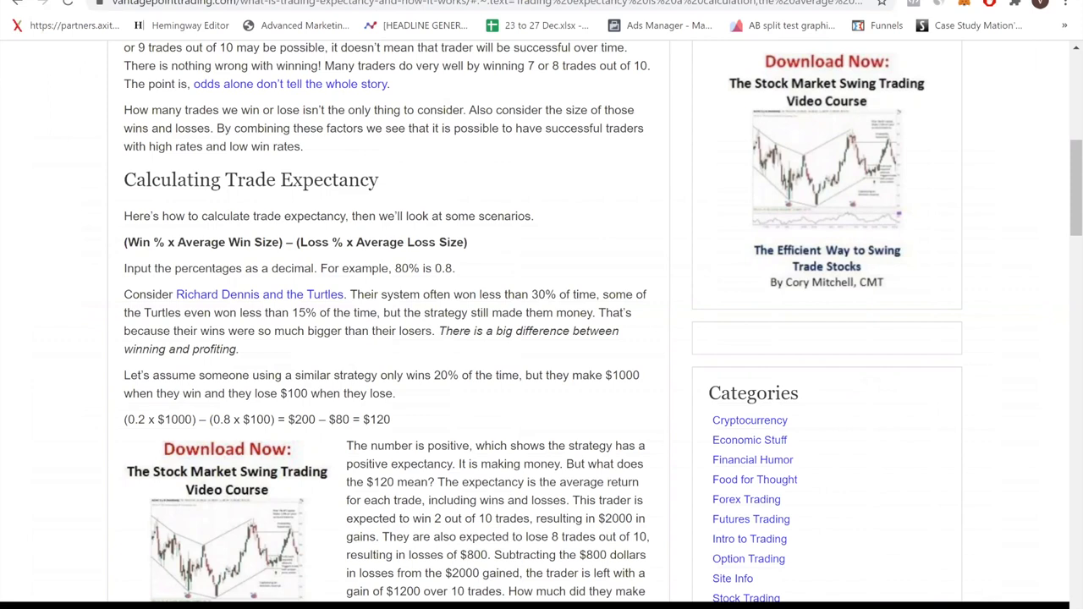
left_click(545, 24)
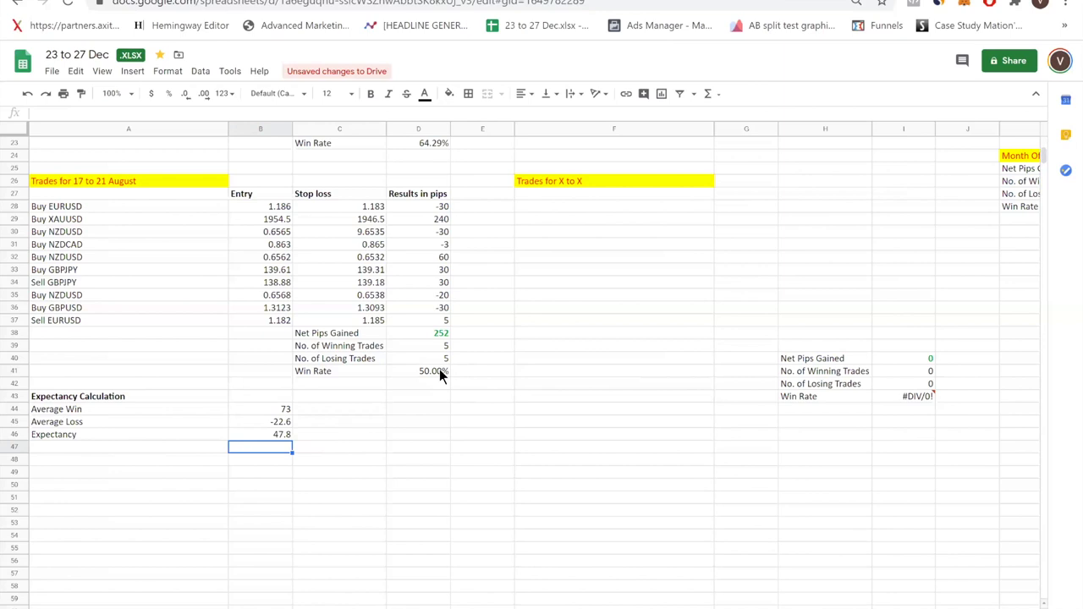
mouse_move(440, 376)
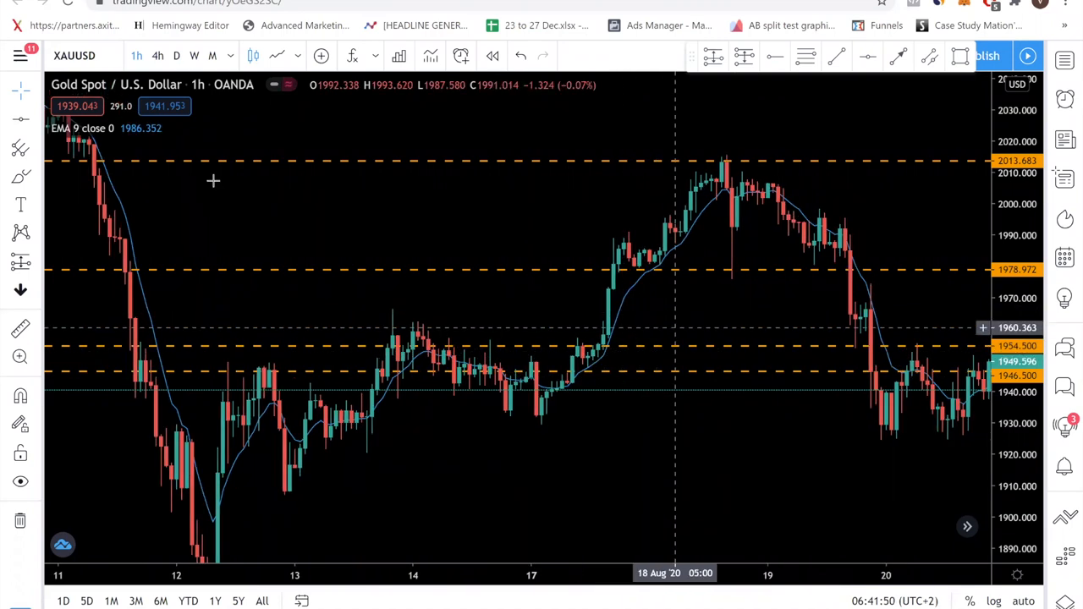
Switch from the TradingView gold chart back to the Google Sheets journal.
left_click(536, 24)
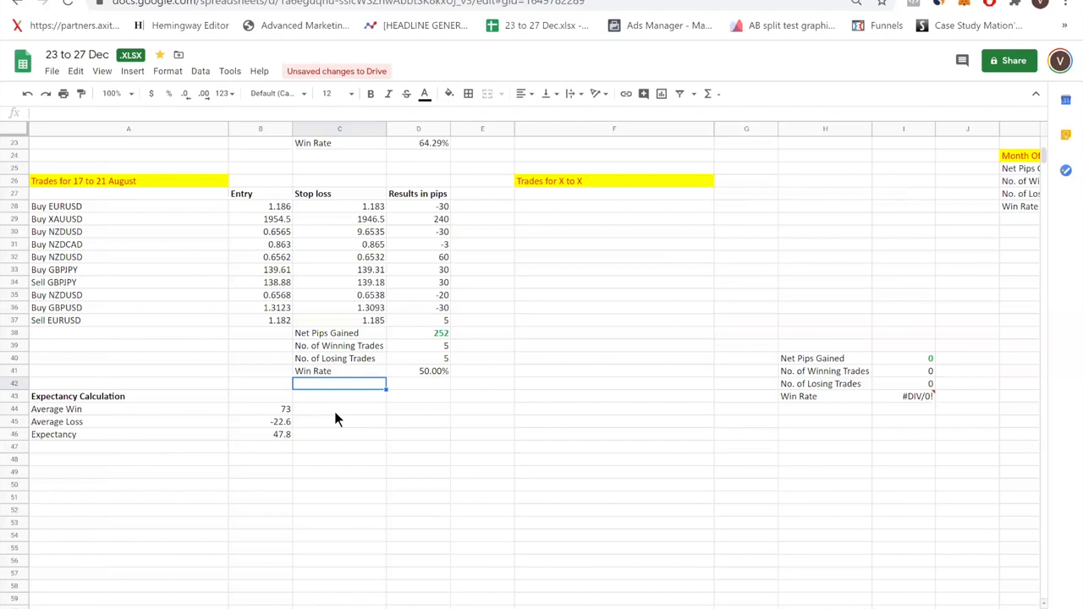
Scroll up through the early August and June weekly results, then back down.
scroll("up", 3)
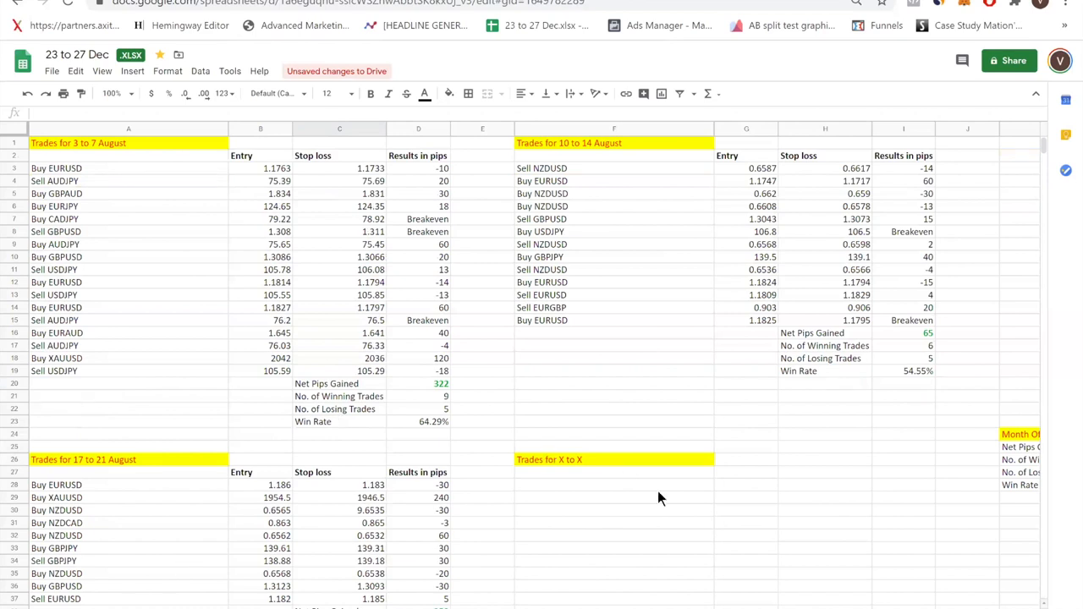
mouse_move(756, 427)
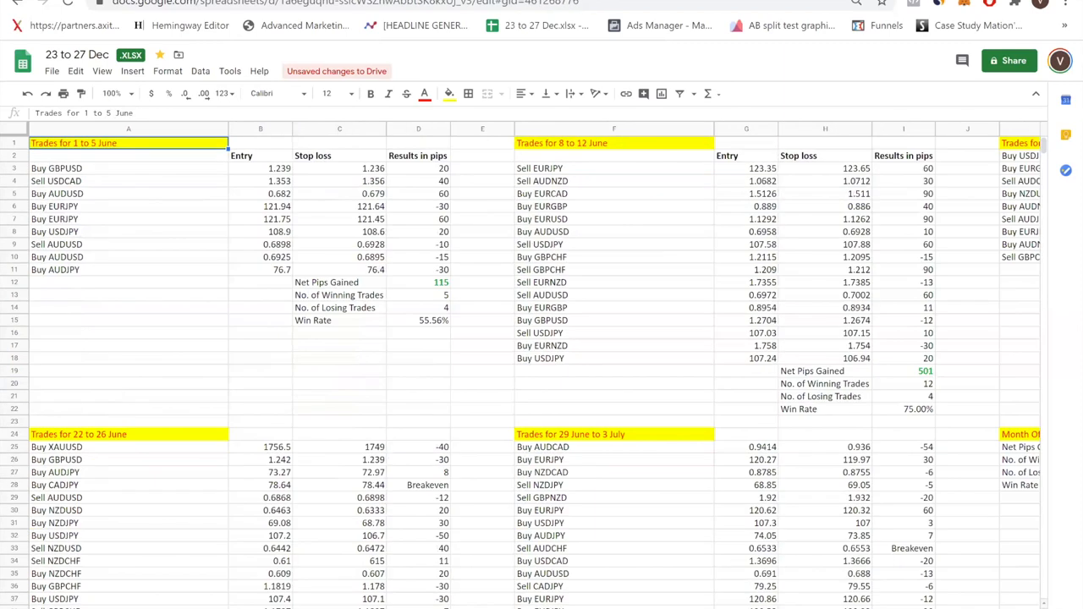
scroll("down", 3)
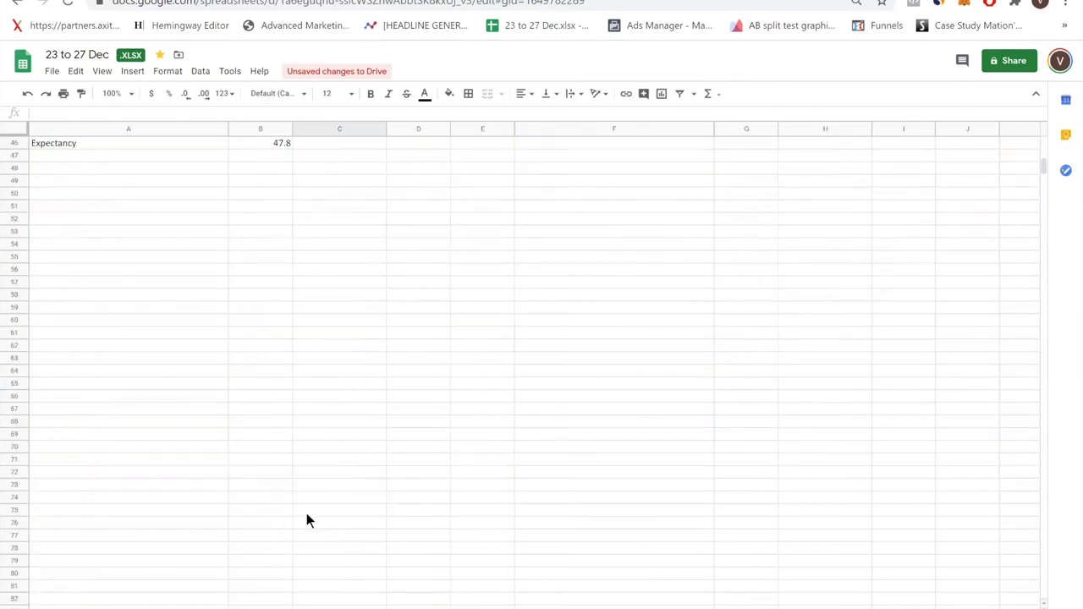